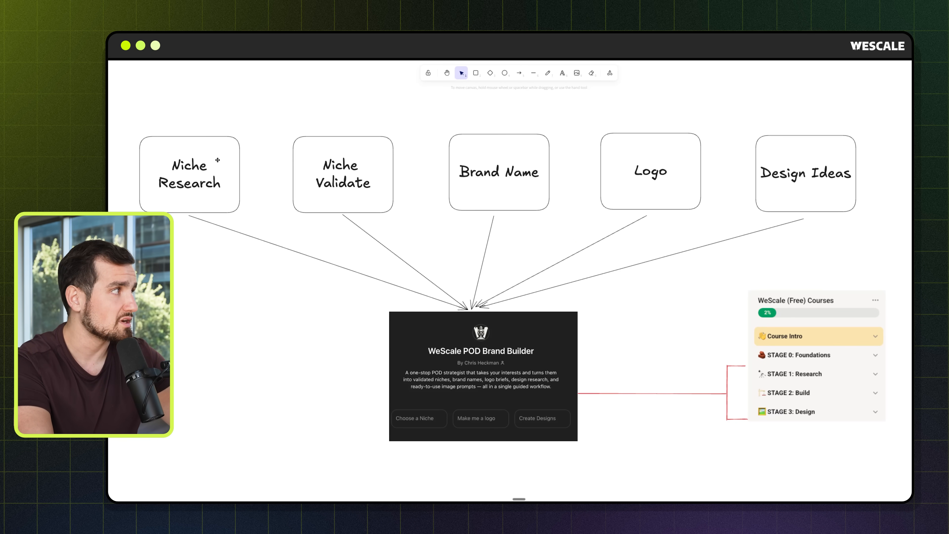
Step through the Niche Validate, Brand Name, Logo and Design Ideas boxes, then scroll to the POD niches table.
left_click(342, 173)
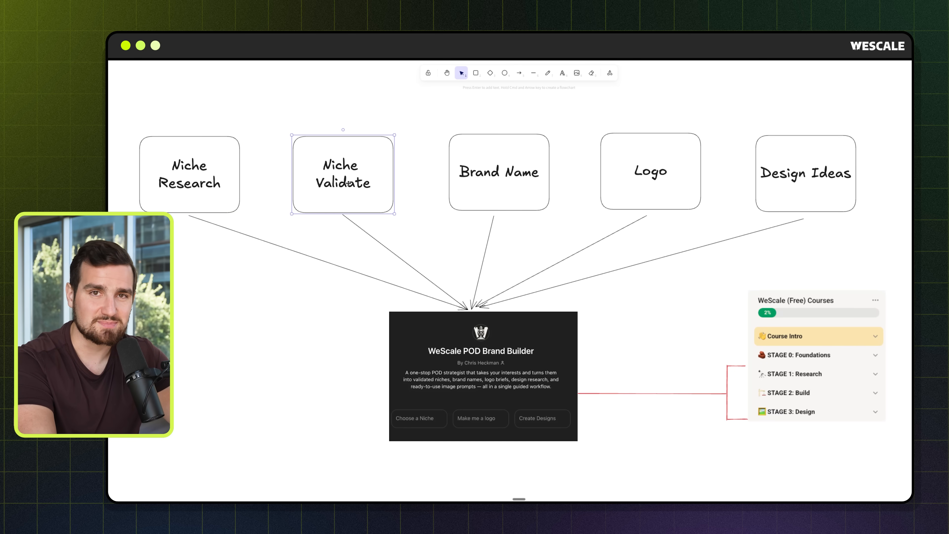
left_click(499, 170)
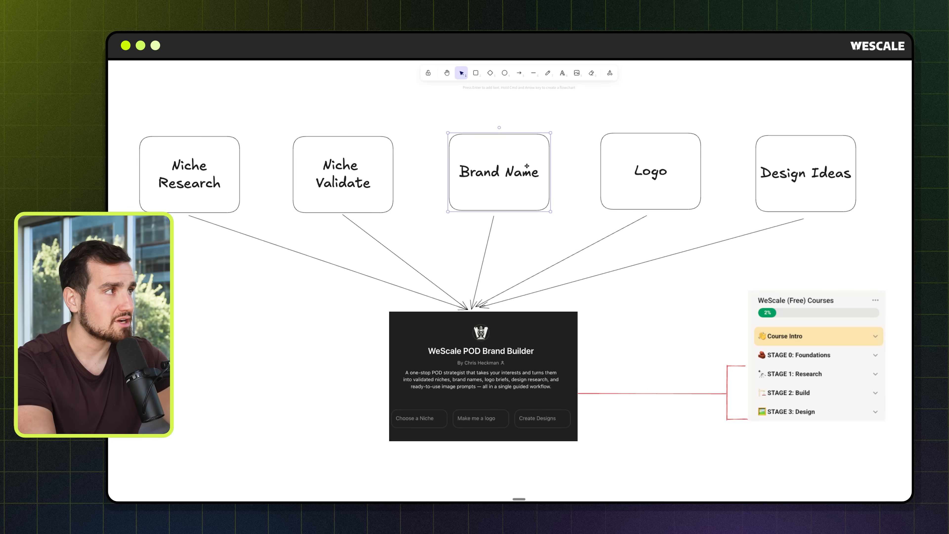
left_click(650, 171)
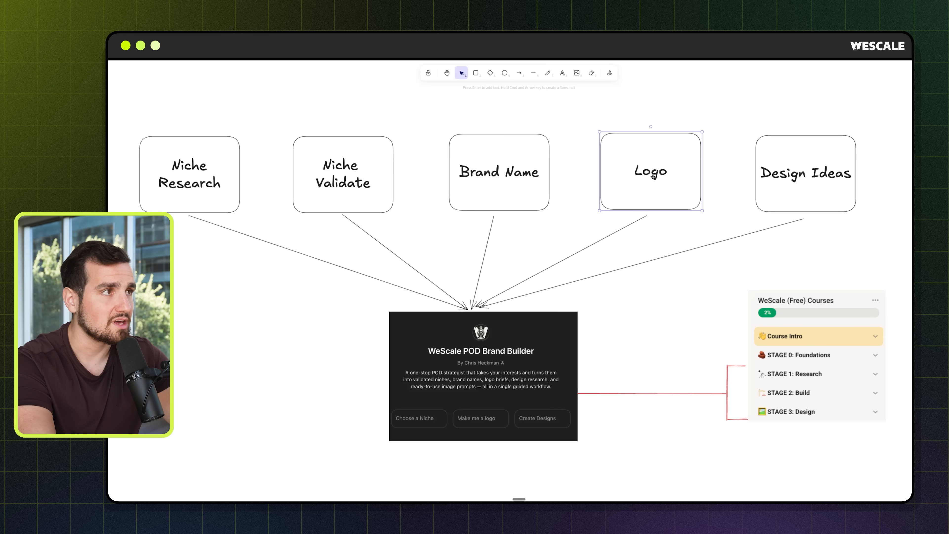
left_click(805, 173)
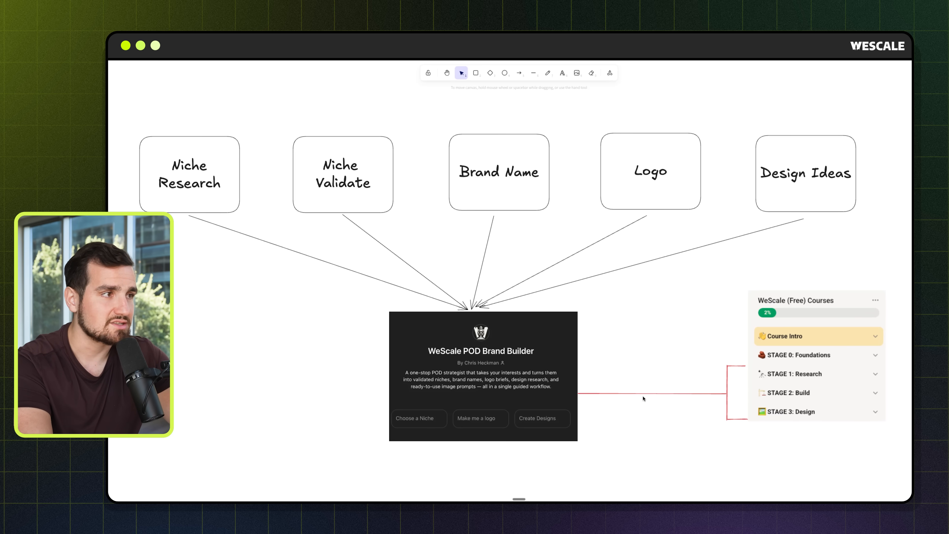
mouse_move(652, 350)
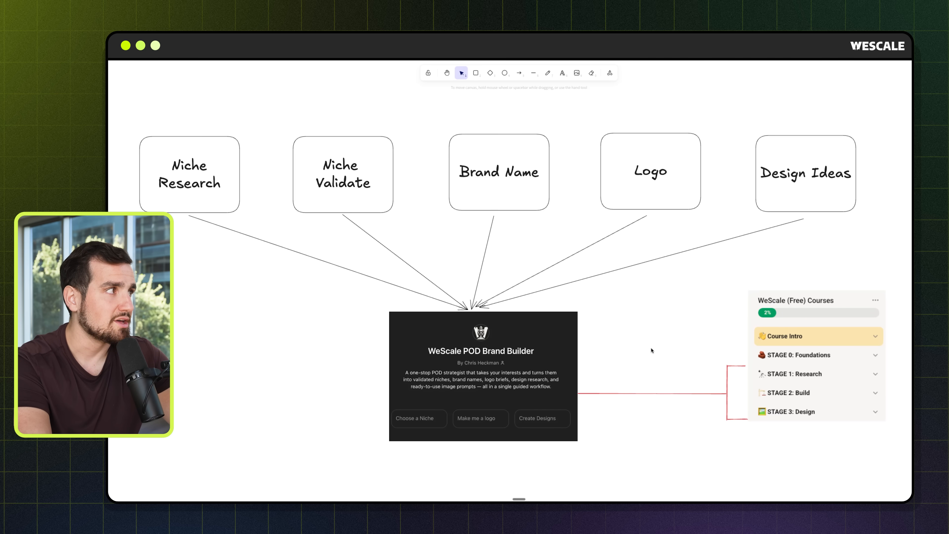
mouse_move(423, 223)
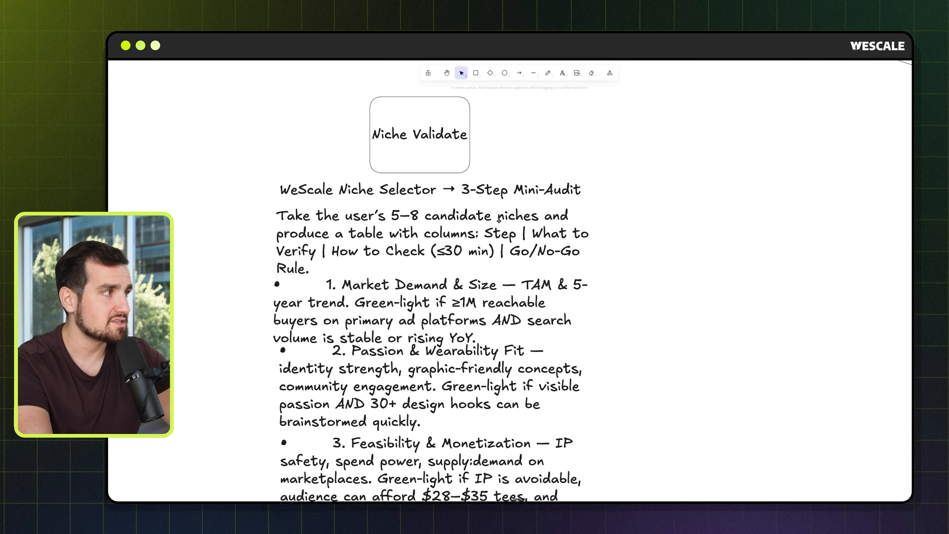
scroll("down", 3)
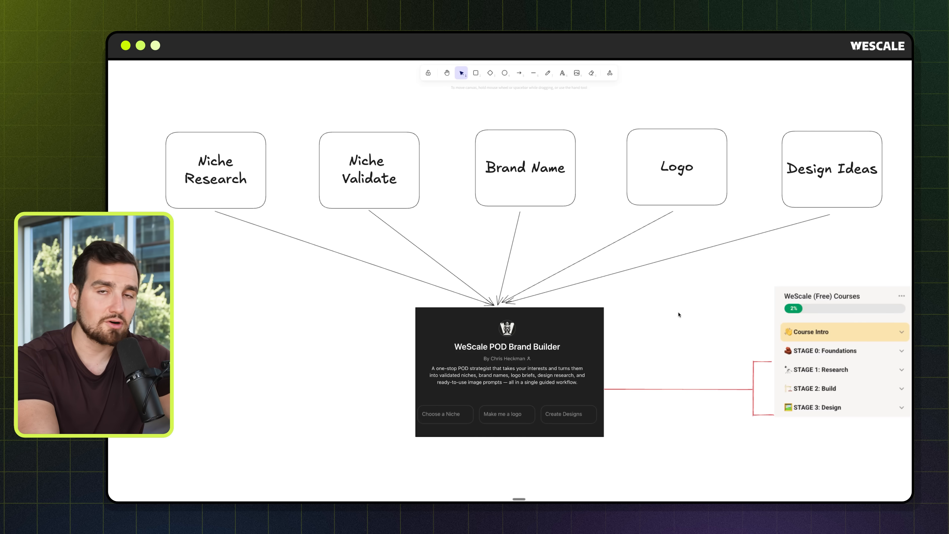
scroll("down", 3)
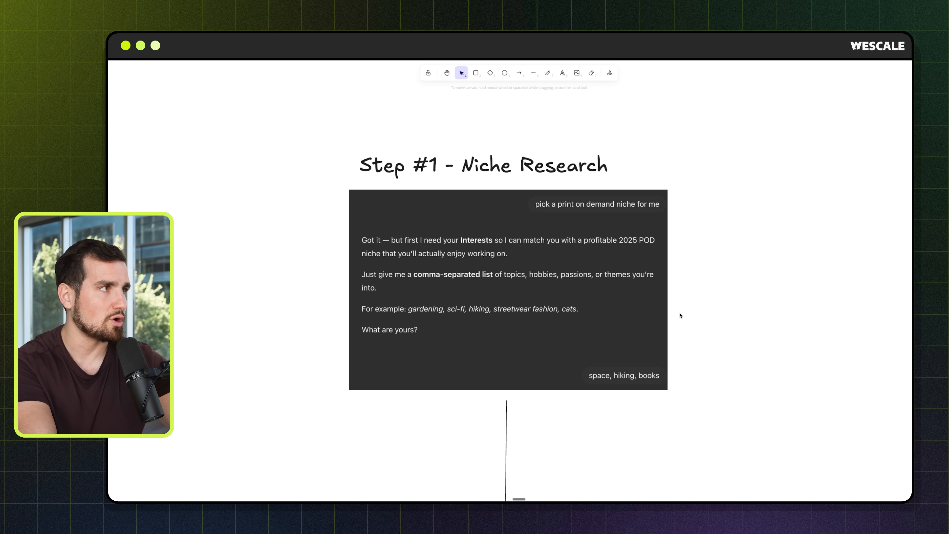
mouse_move(575, 208)
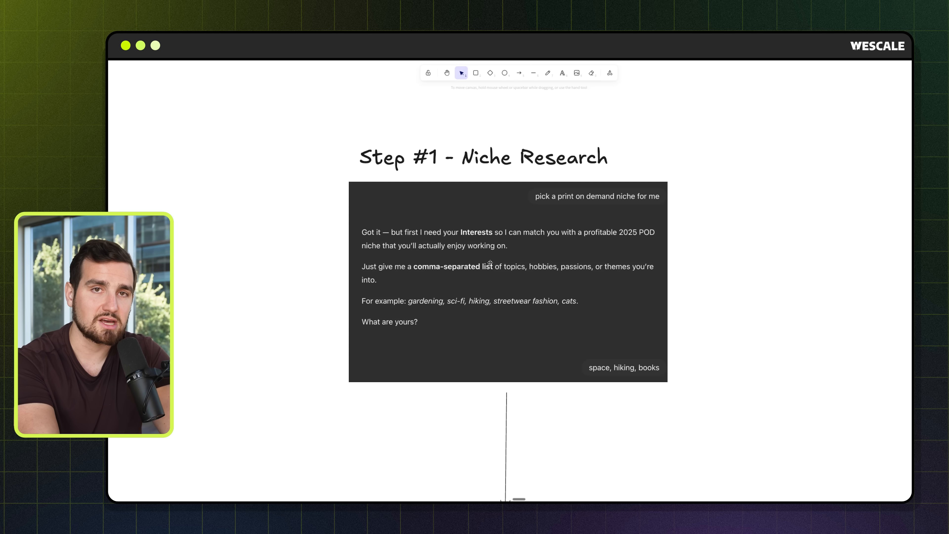
mouse_move(692, 256)
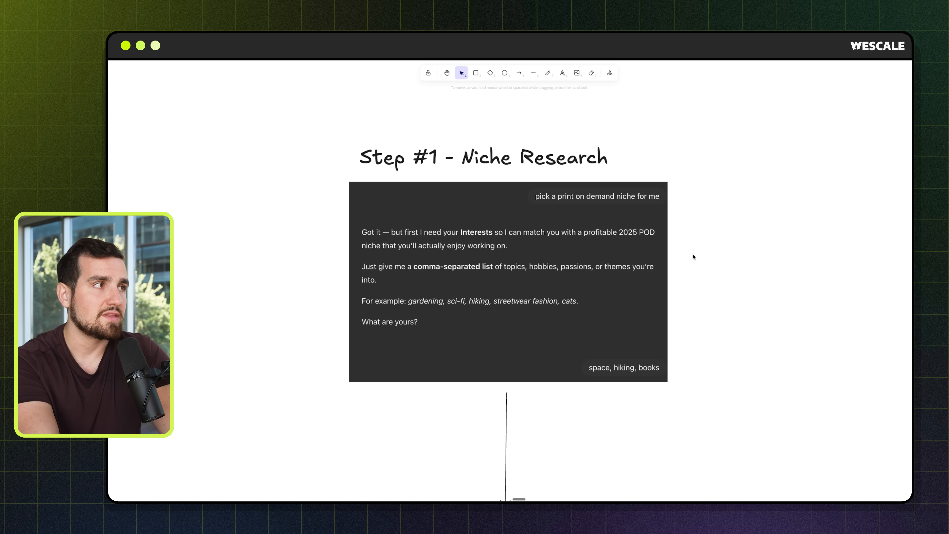
mouse_move(718, 255)
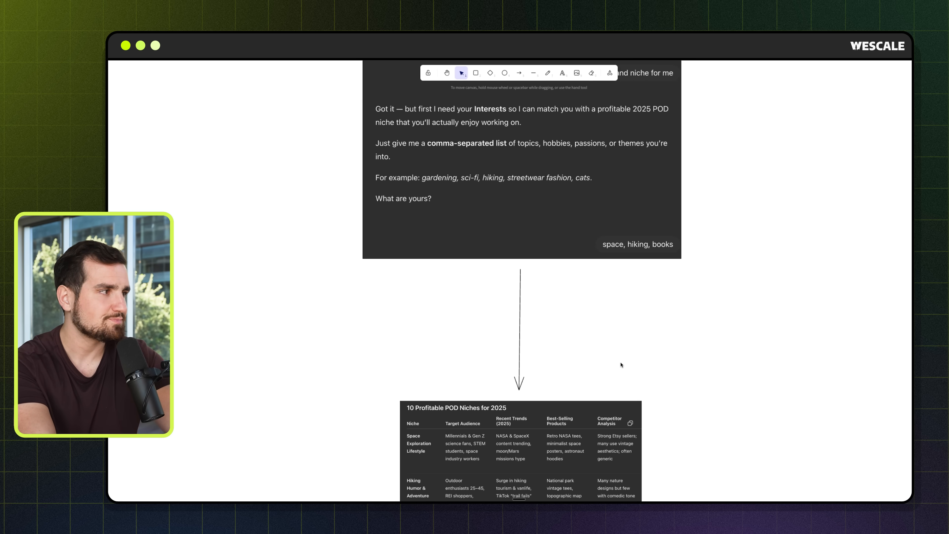
Center the '10 Profitable POD Niches for 2025' table and switch to the freehand pen.
scroll("down", 3)
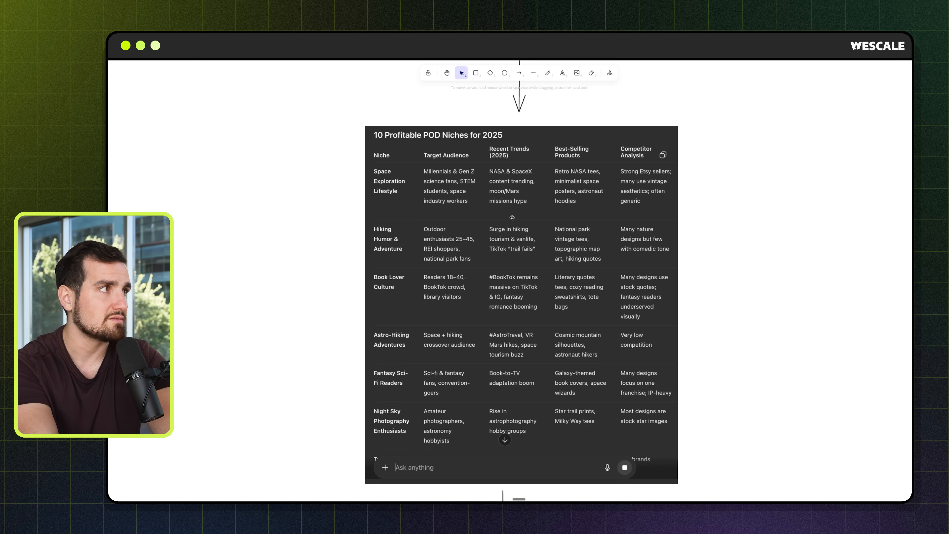
left_click(547, 72)
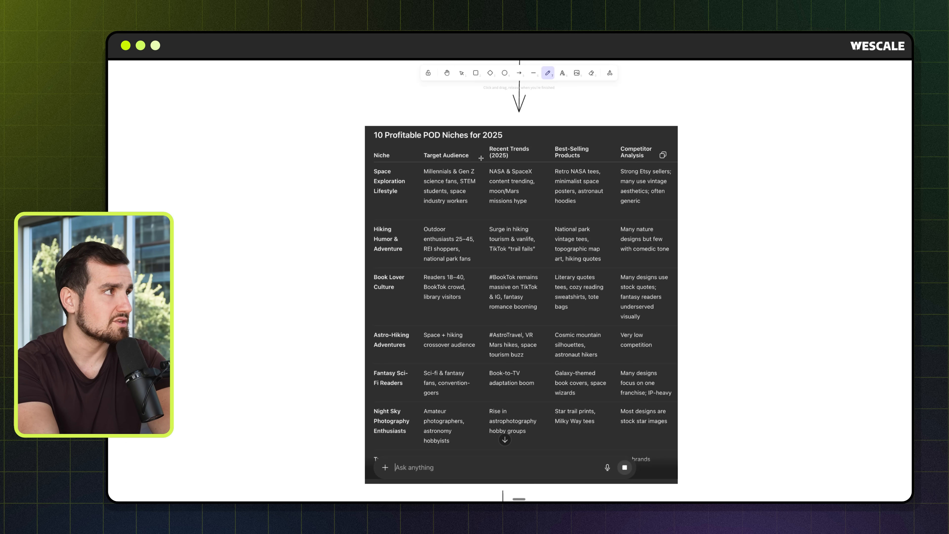
Red-underline the Recent Trends, Best-Selling Products and Competitor Analysis headers and draw arrows at them.
left_click_drag(481, 159, 549, 158)
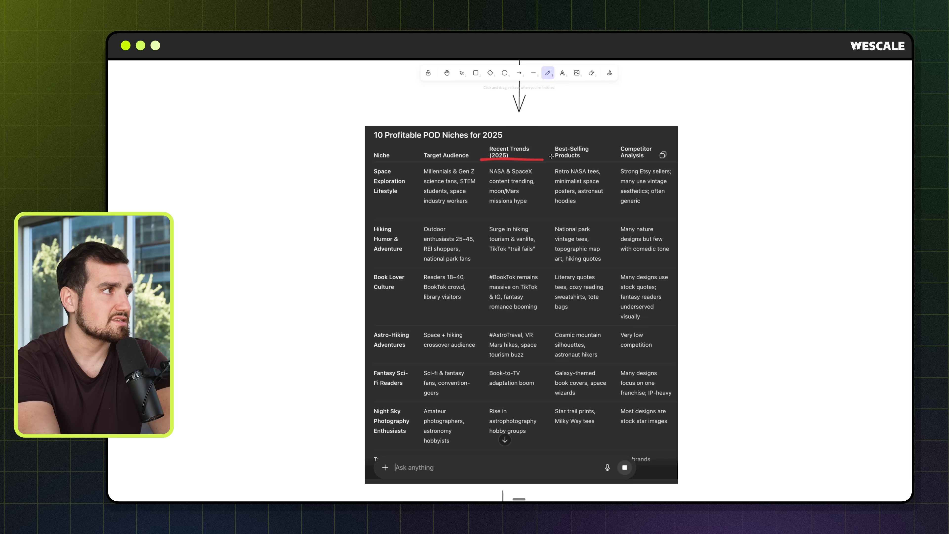
left_click_drag(548, 159, 596, 158)
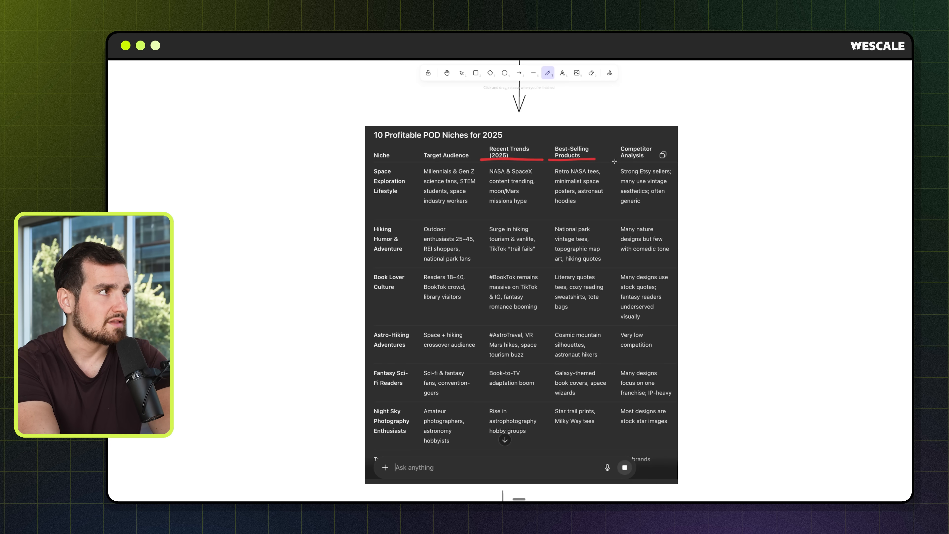
left_click_drag(618, 161, 663, 161)
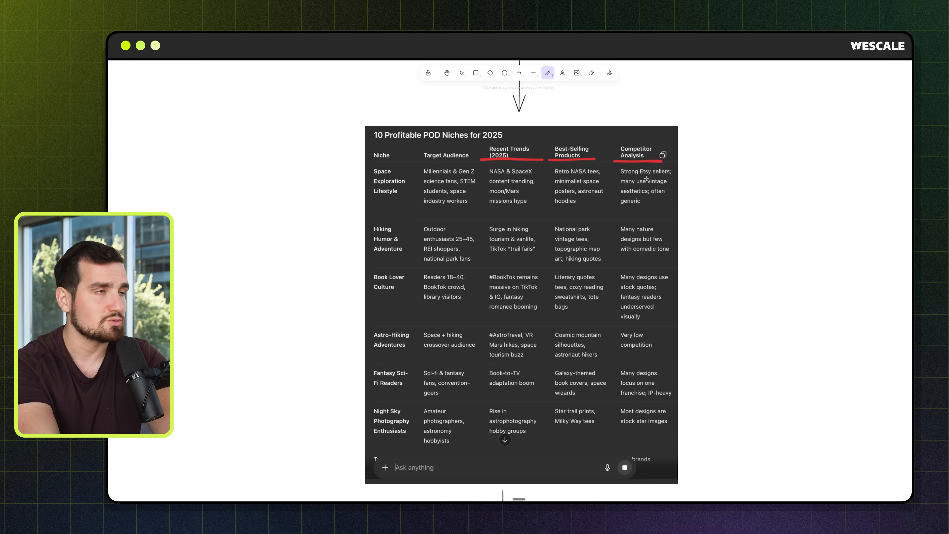
left_click_drag(508, 109, 510, 127)
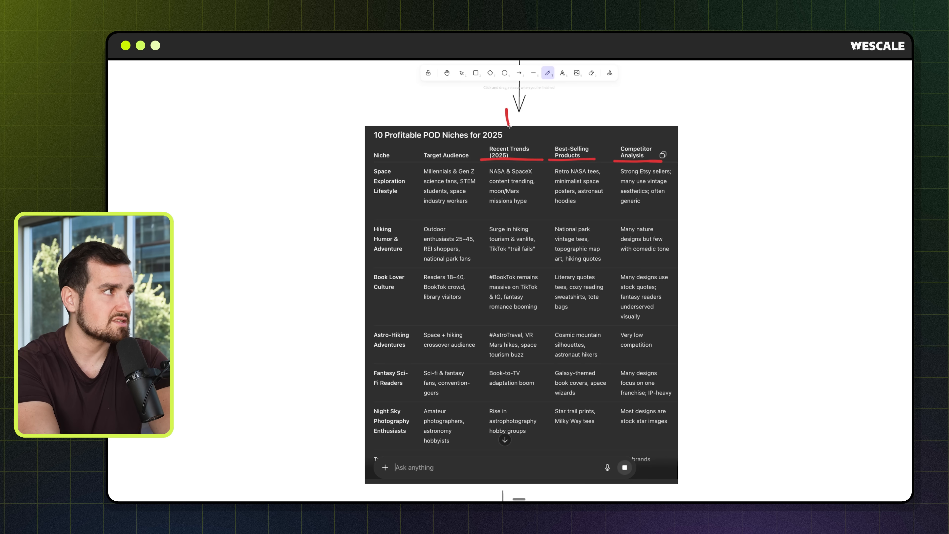
left_click_drag(571, 118, 571, 130)
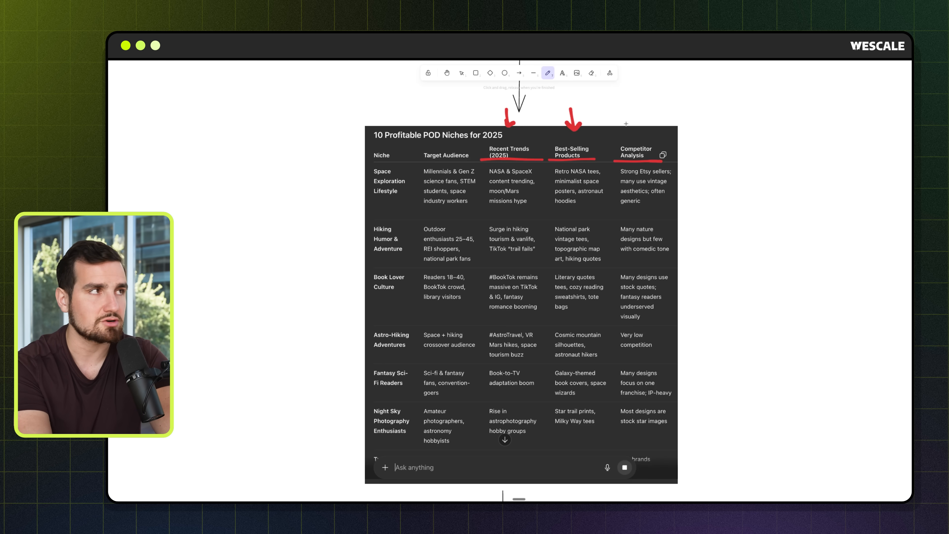
left_click_drag(638, 109, 632, 125)
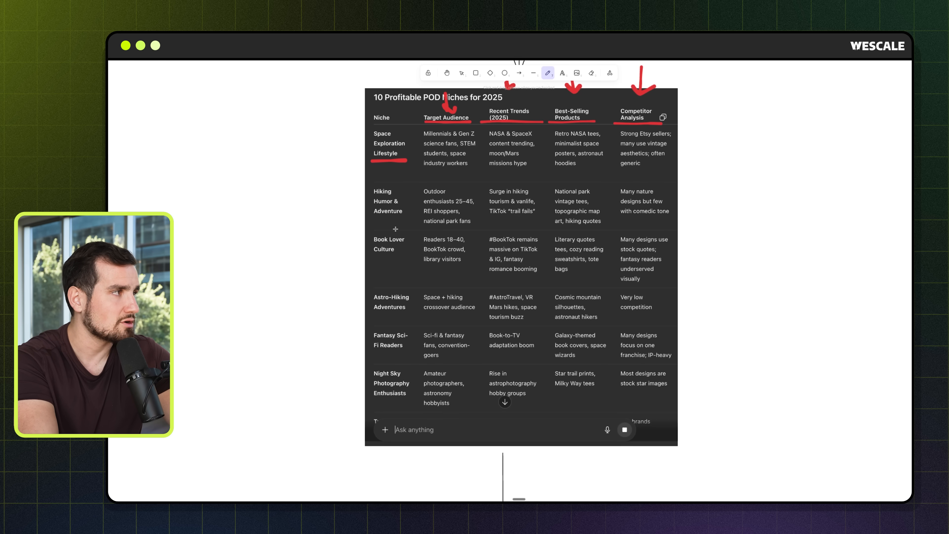
Red-underline Book Lover Culture and Fantasy Sci-Fi Readers and mark beside Space Exploration Lifestyle.
left_click_drag(374, 255, 399, 255)
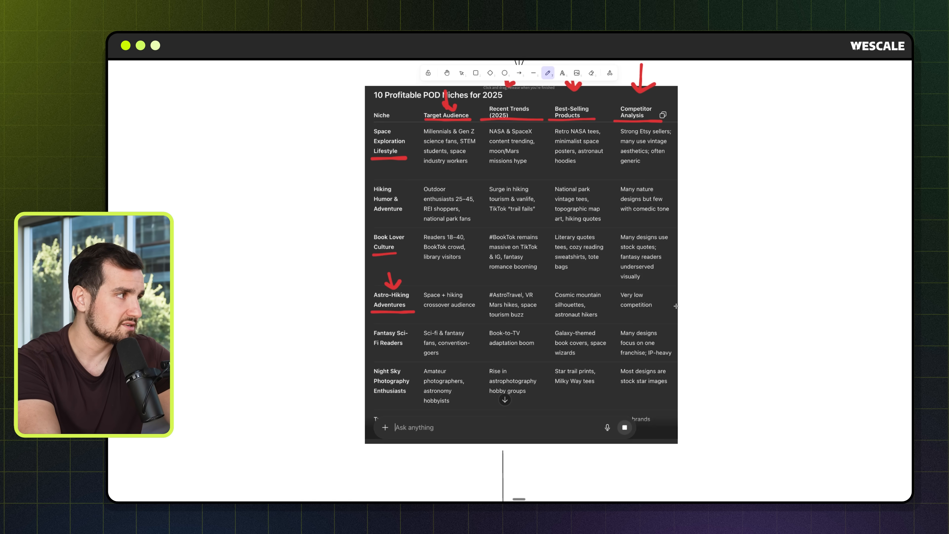
left_click_drag(372, 350, 412, 350)
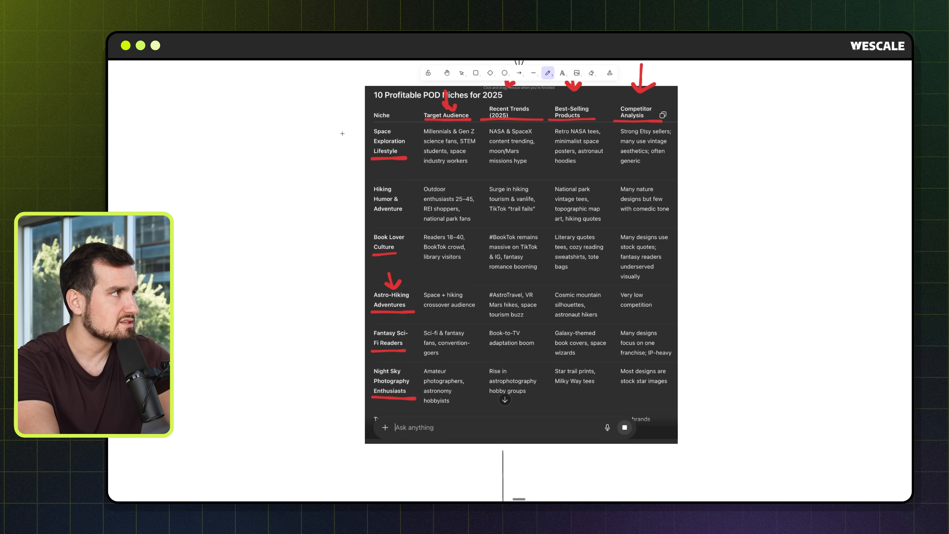
left_click_drag(334, 153, 361, 147)
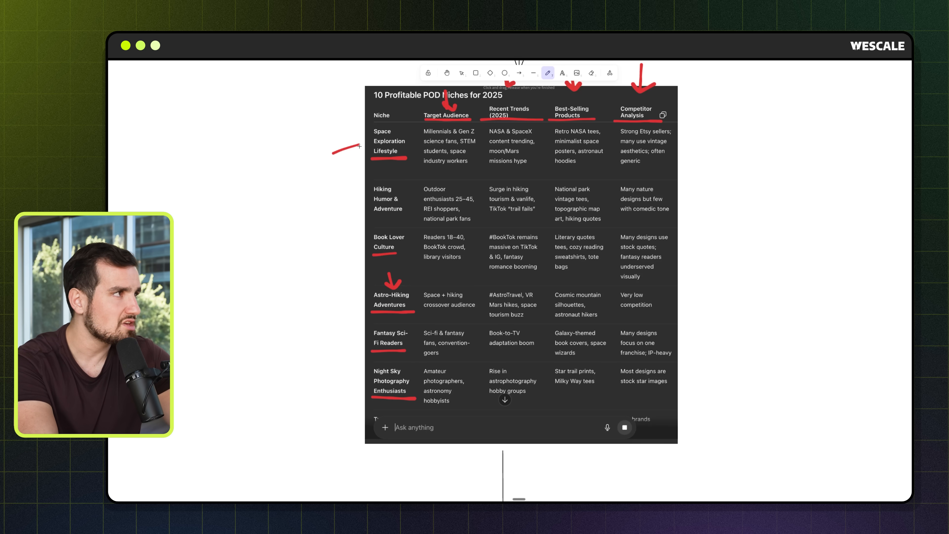
mouse_move(346, 191)
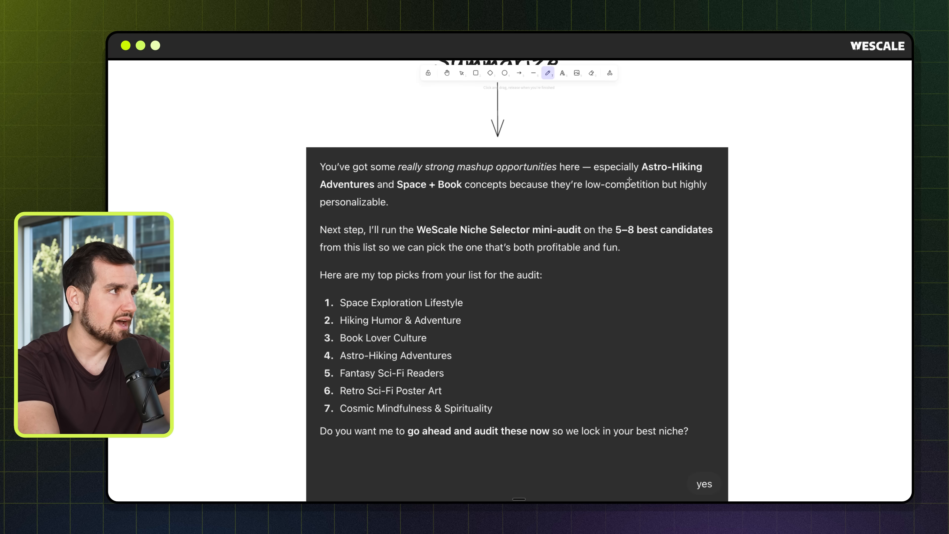
Underline the Astro-Hiking Adventures and Space + Book picks in red and arrow the 'yes' reply.
left_click_drag(585, 177, 716, 175)
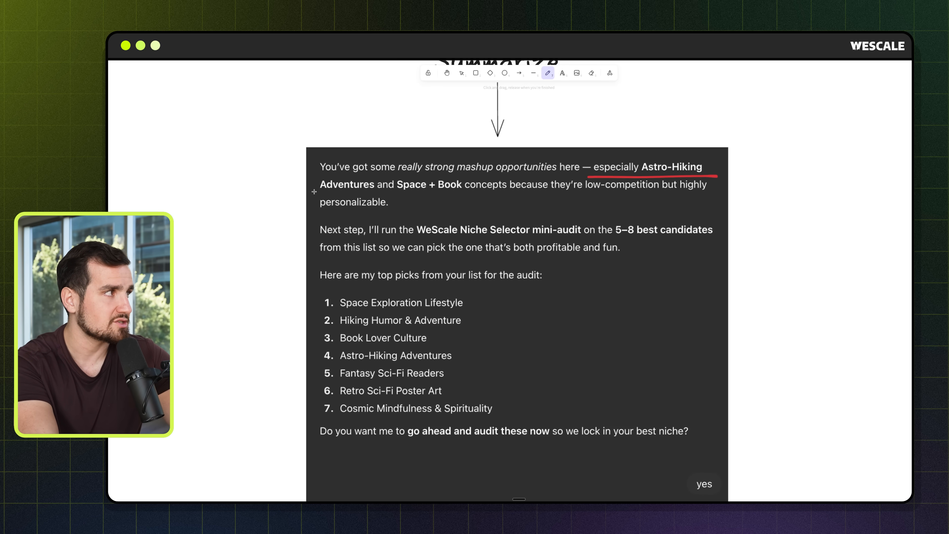
left_click_drag(312, 192, 478, 192)
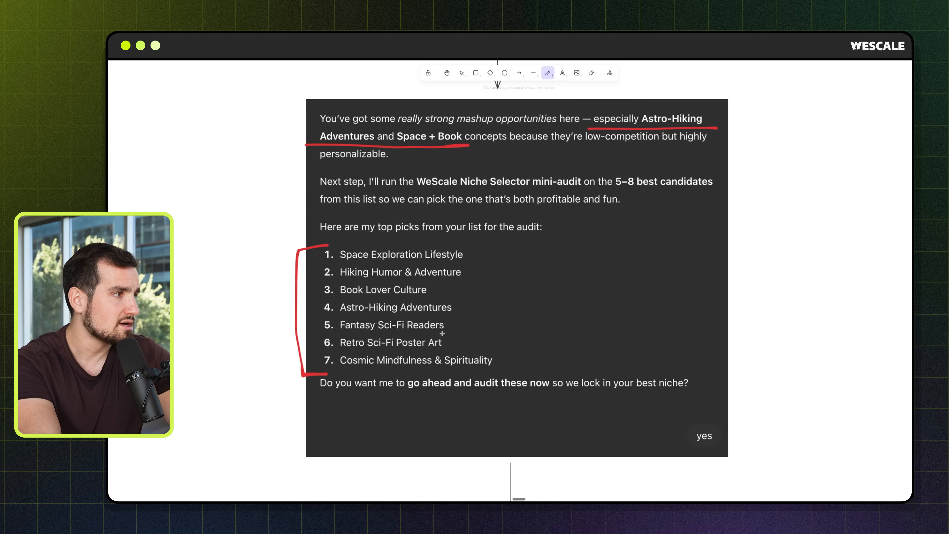
scroll("down", 3)
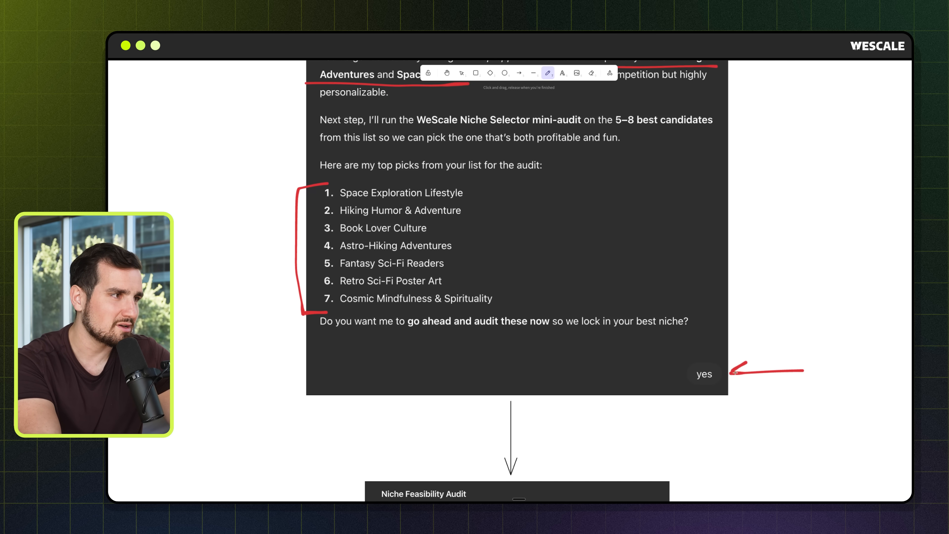
left_click_drag(329, 334, 429, 332)
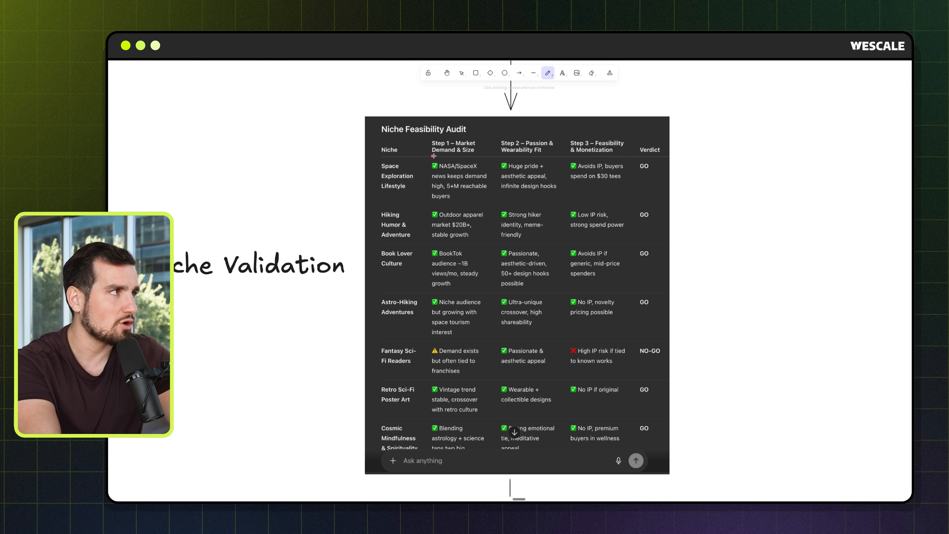
Red-underline the Step 1, Step 2 and Step 3 headers of the Niche Feasibility Audit.
left_click_drag(433, 157, 486, 156)
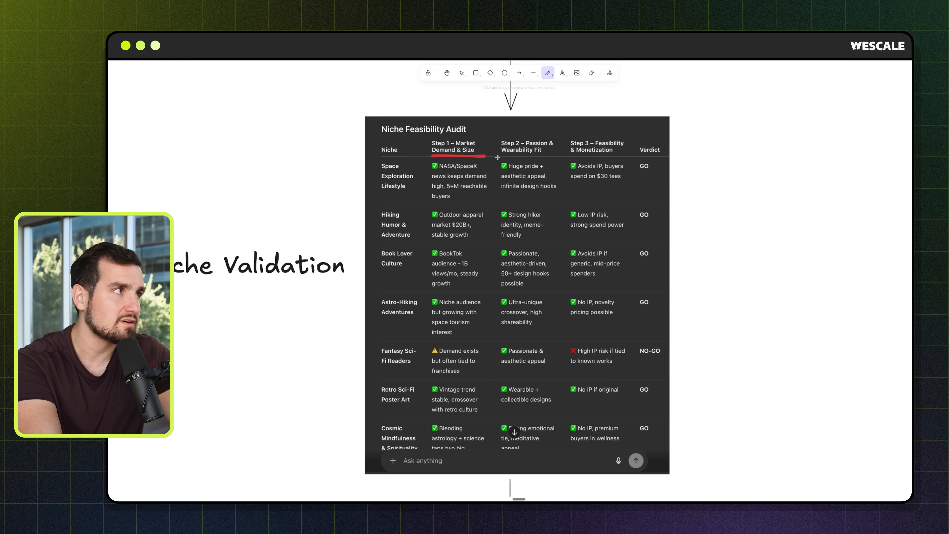
left_click_drag(498, 157, 557, 157)
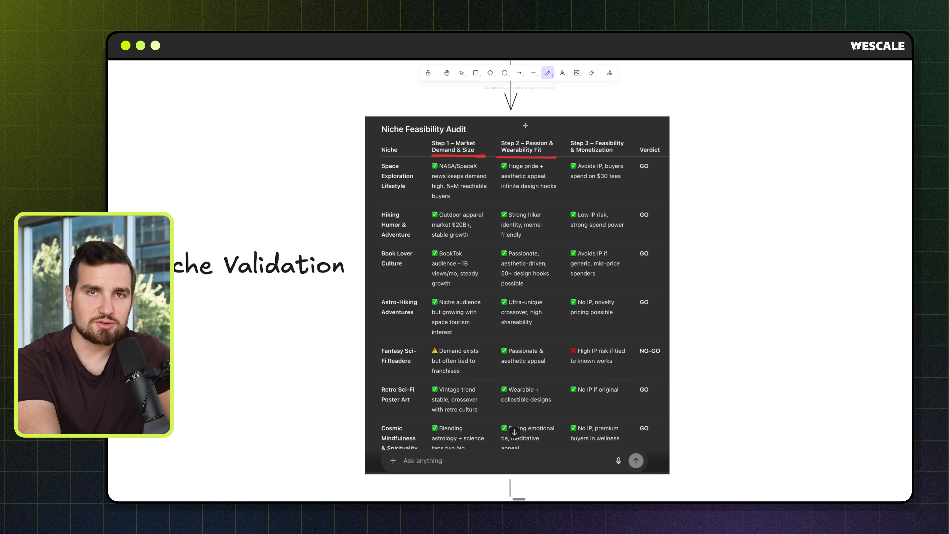
mouse_move(568, 156)
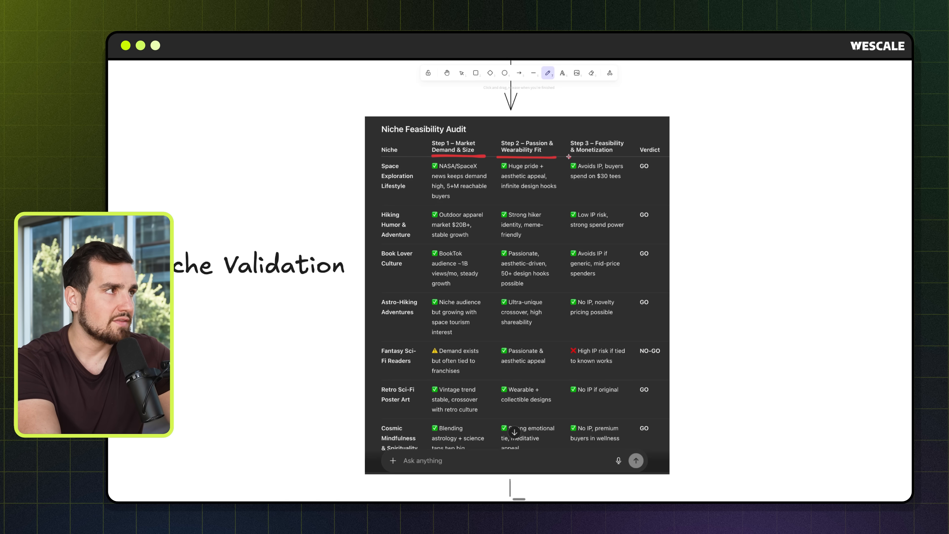
left_click_drag(569, 157, 633, 156)
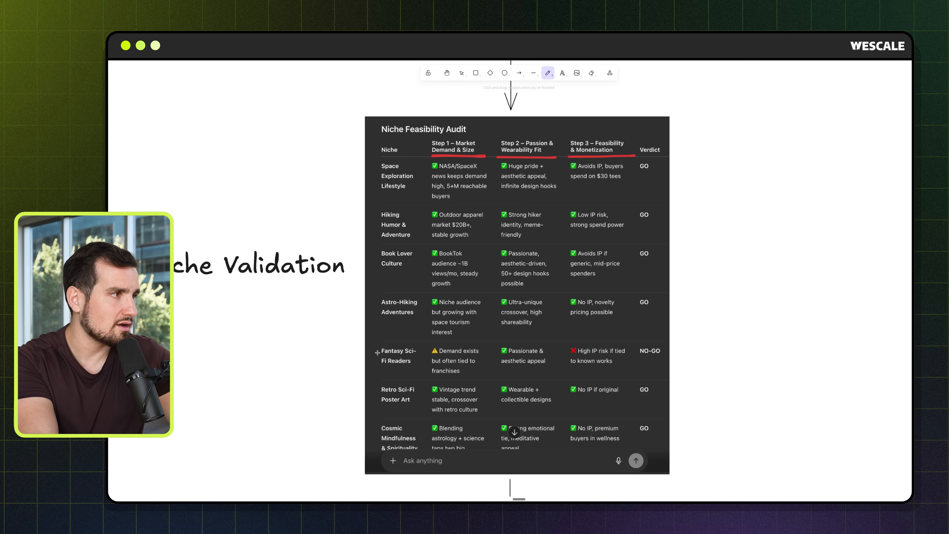
Strike through the Fantasy Sci-Fi Readers row and underline its IP-risk note.
left_click_drag(378, 351, 653, 351)
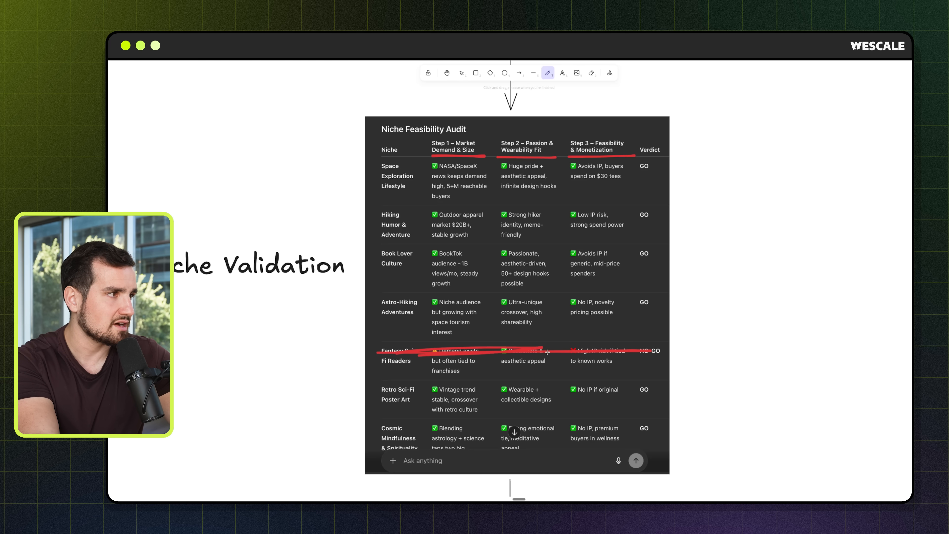
left_click_drag(575, 362, 623, 363)
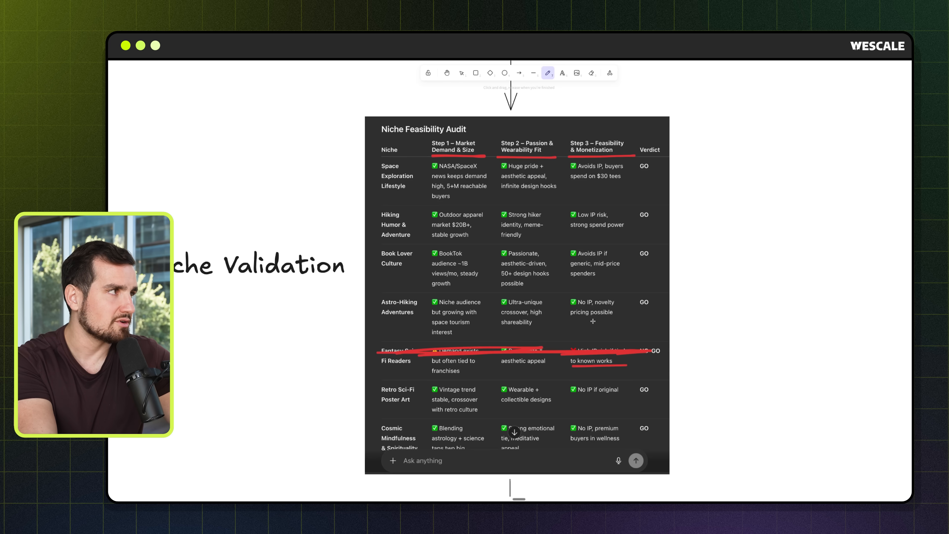
scroll("down", 3)
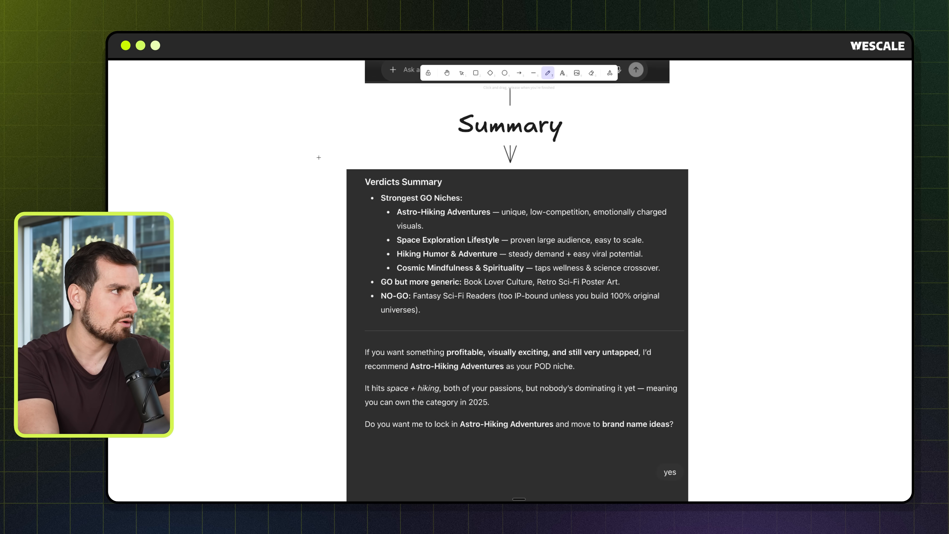
Underline Astro-Hiking Adventures in the Verdicts Summary and draw a red arrow at the summary.
left_click_drag(396, 219, 494, 219)
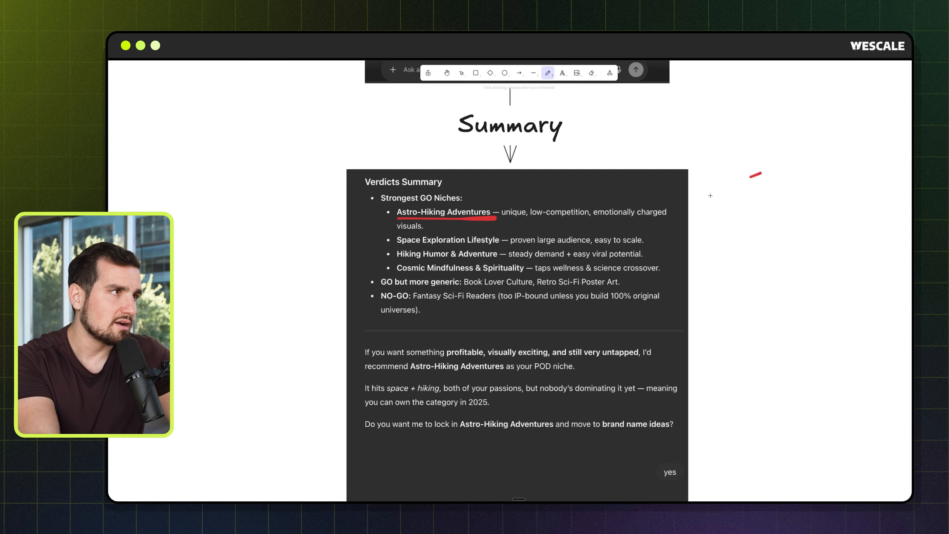
left_click_drag(756, 175, 705, 205)
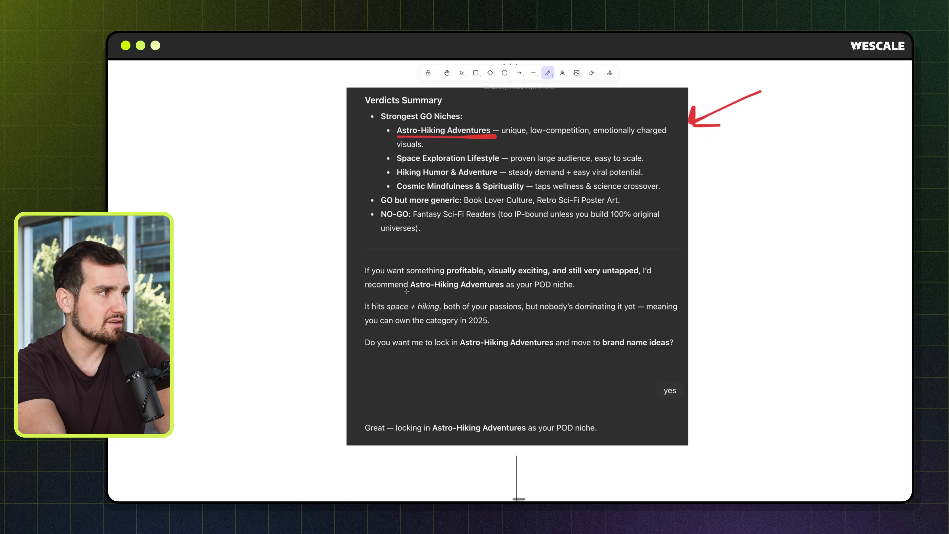
left_click_drag(408, 293, 585, 289)
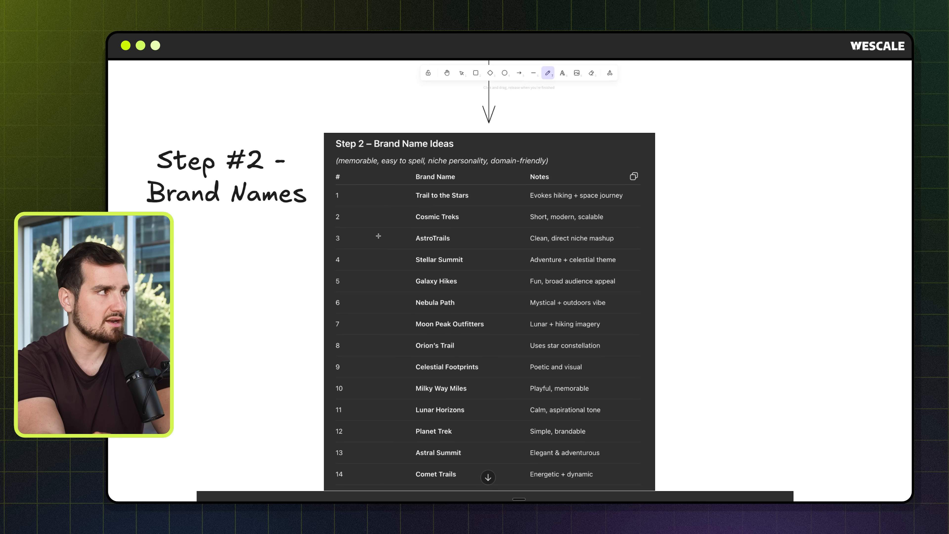
mouse_move(466, 214)
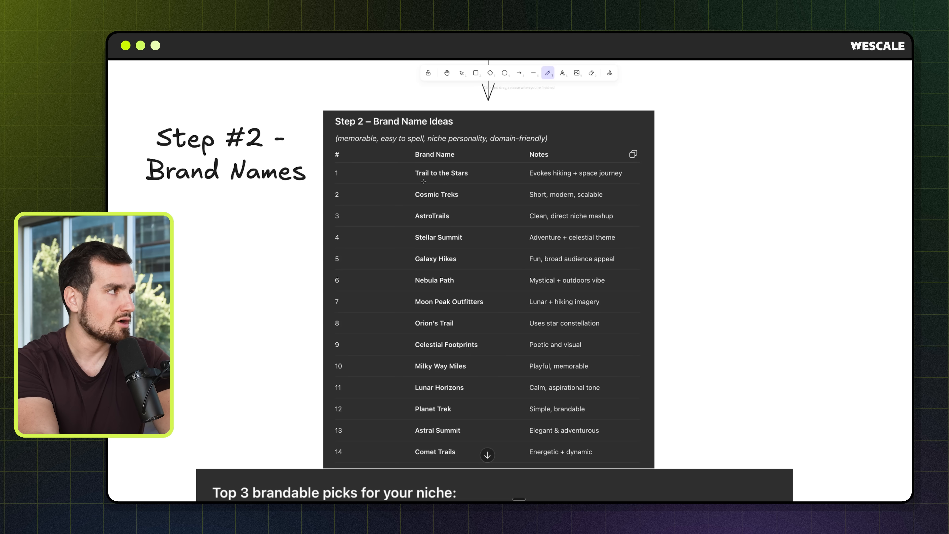
Underline Trail to the Stars, Cosmic Treks, AstroTrails, Stellar Summit and others; cross out Galaxy Hikes and Nebula Path.
left_click_drag(414, 180, 472, 178)
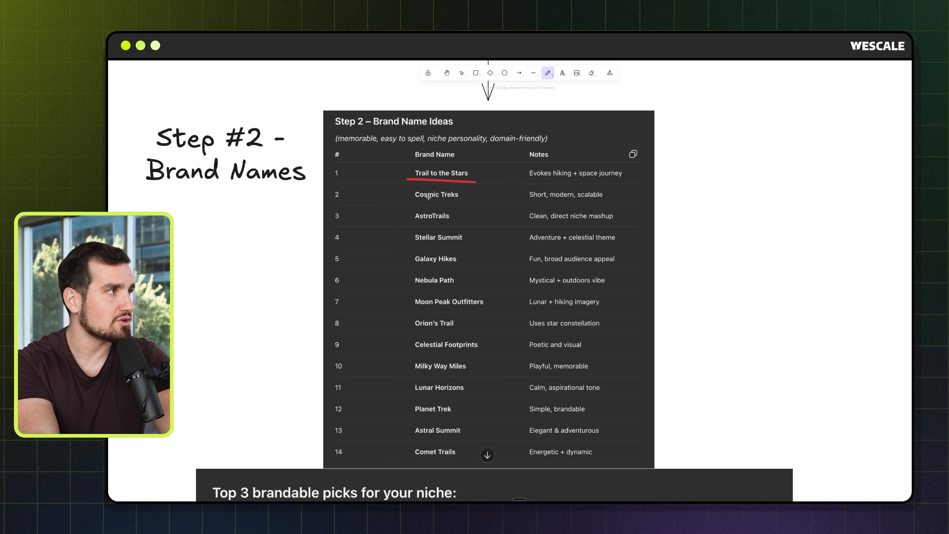
left_click_drag(414, 202, 458, 202)
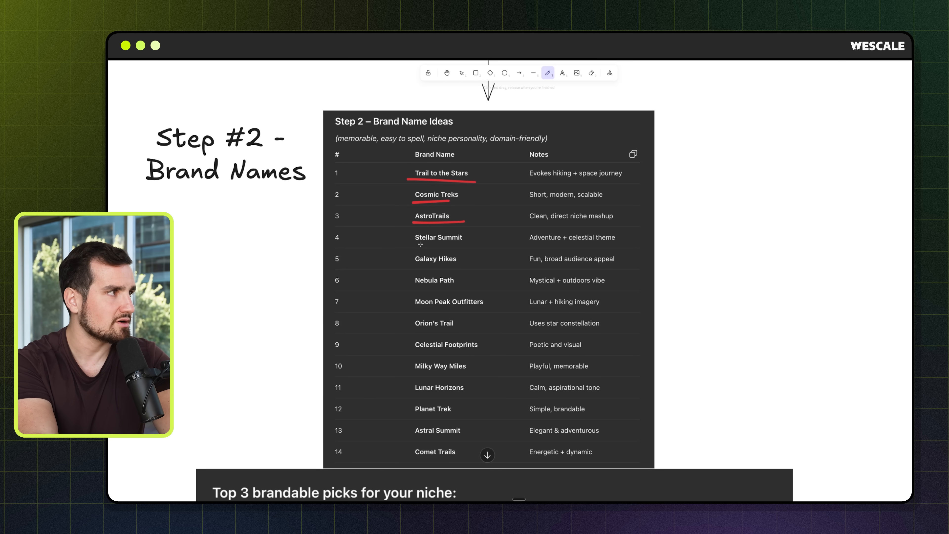
left_click_drag(415, 245, 474, 246)
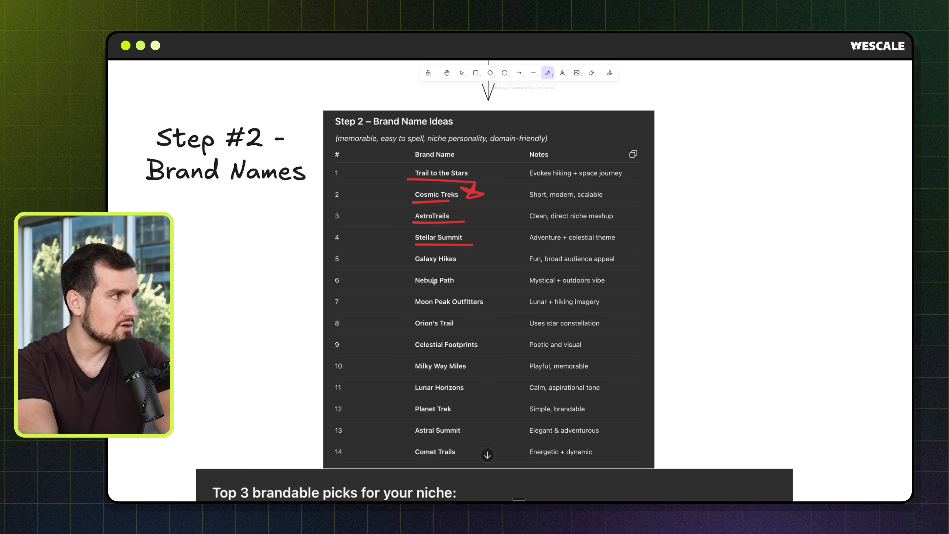
left_click_drag(413, 261, 478, 258)
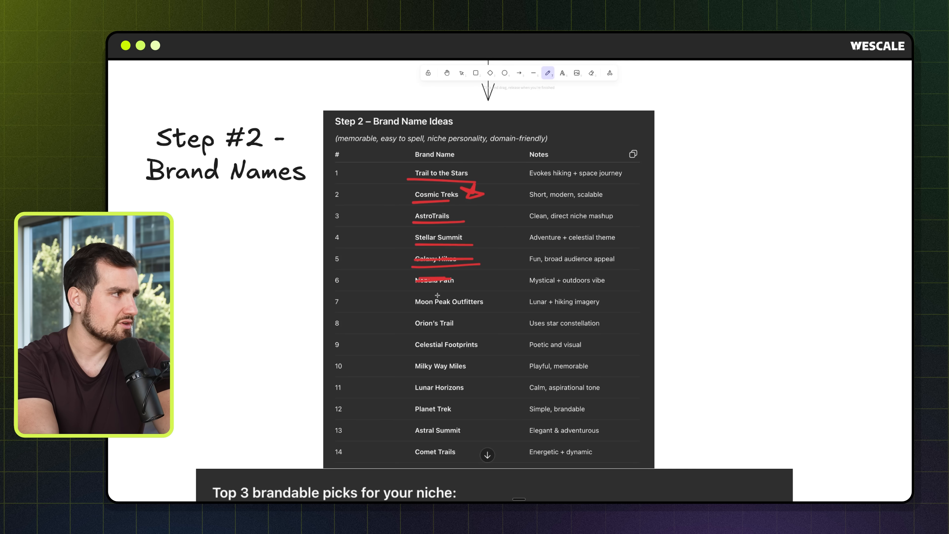
left_click_drag(415, 311, 491, 308)
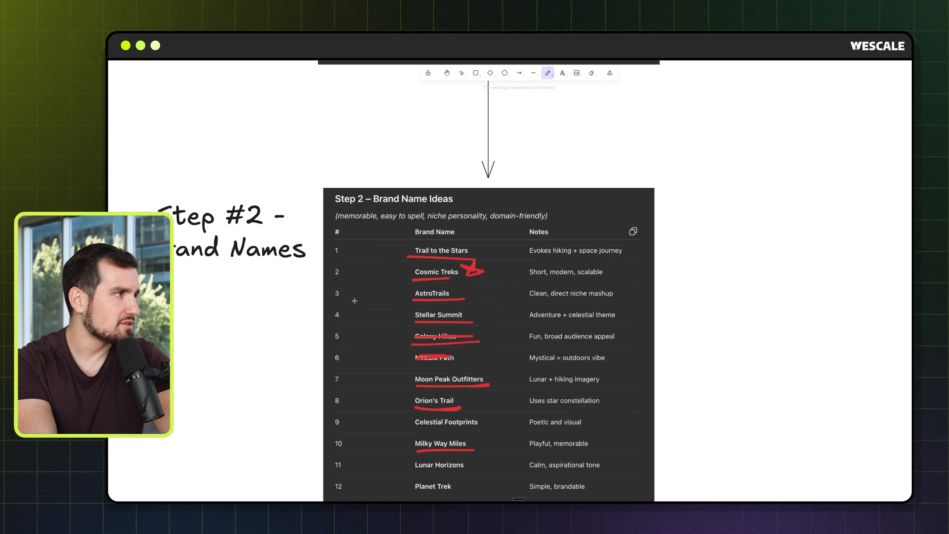
Bracket the first five brand names in red and scroll on to the Top 3 picks.
left_click_drag(411, 243, 399, 345)
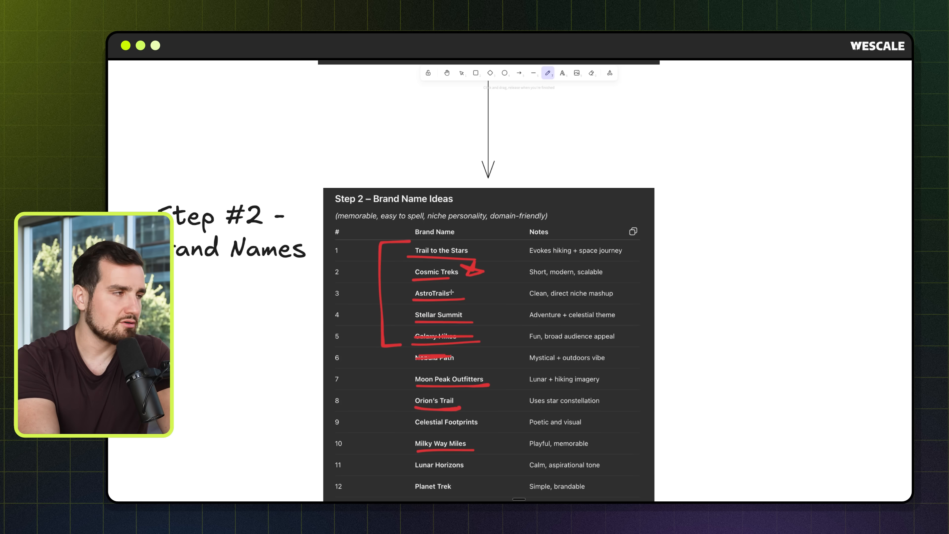
scroll("down", 3)
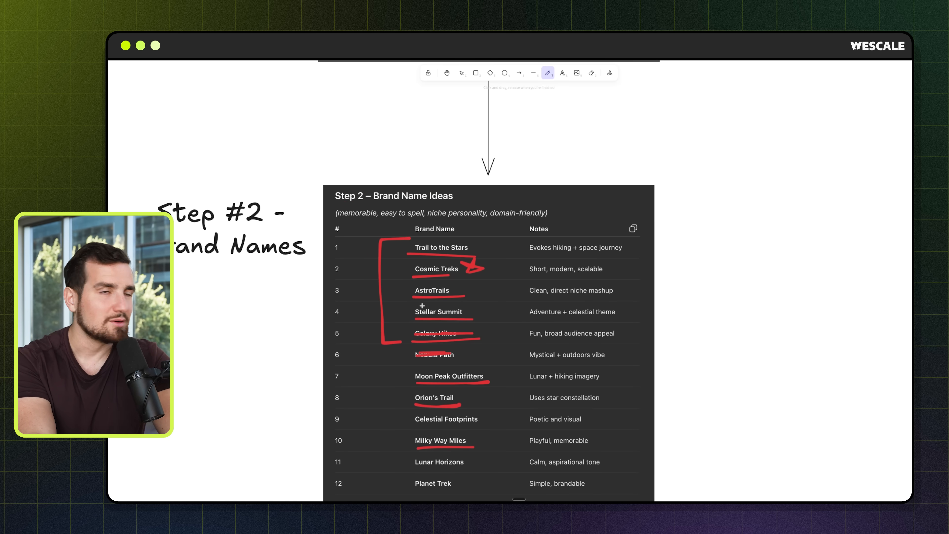
scroll("down", 3)
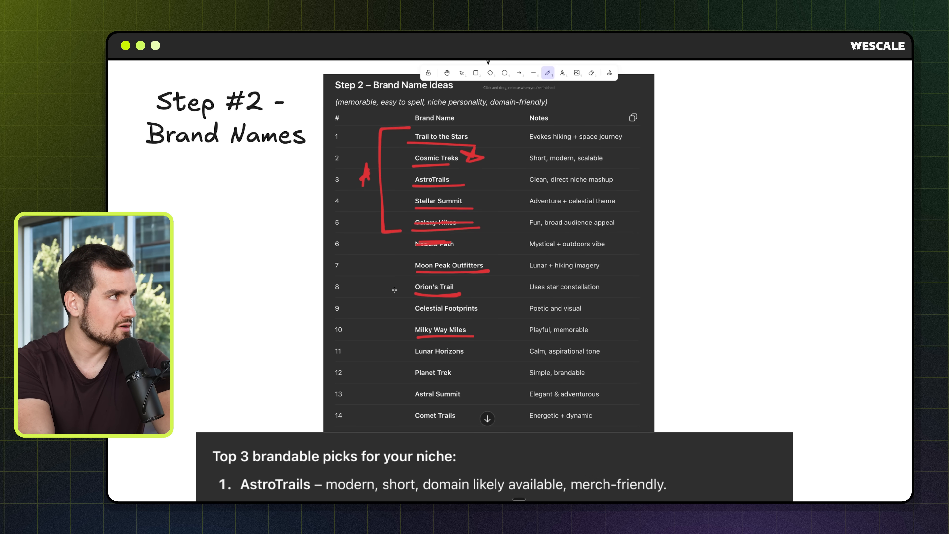
Scroll to the Top 3 brandable picks and underline AstroTrails as the chosen name.
scroll("down", 3)
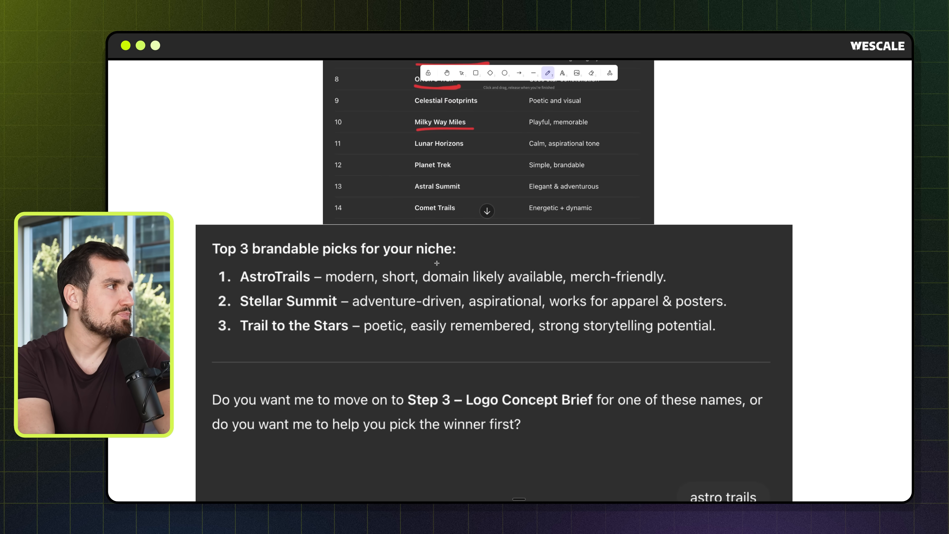
scroll("down", 3)
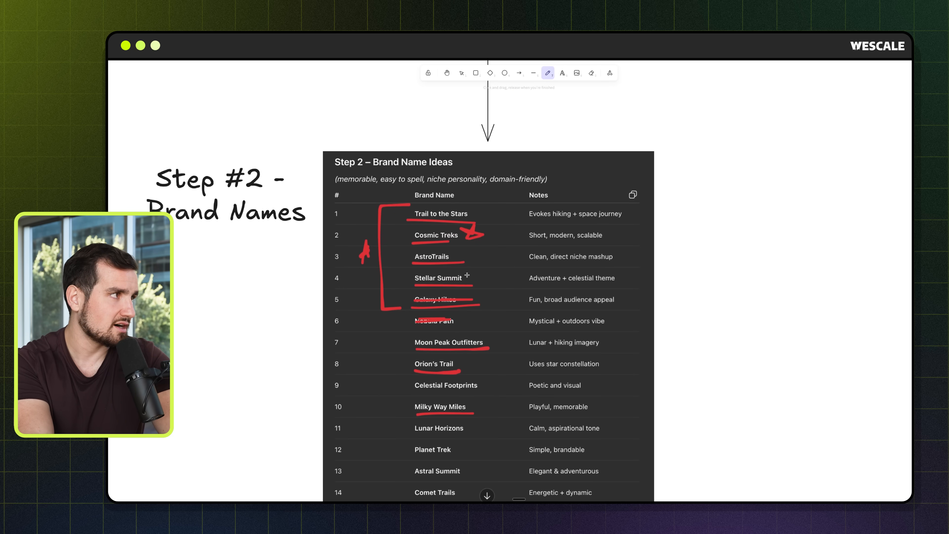
scroll("down", 3)
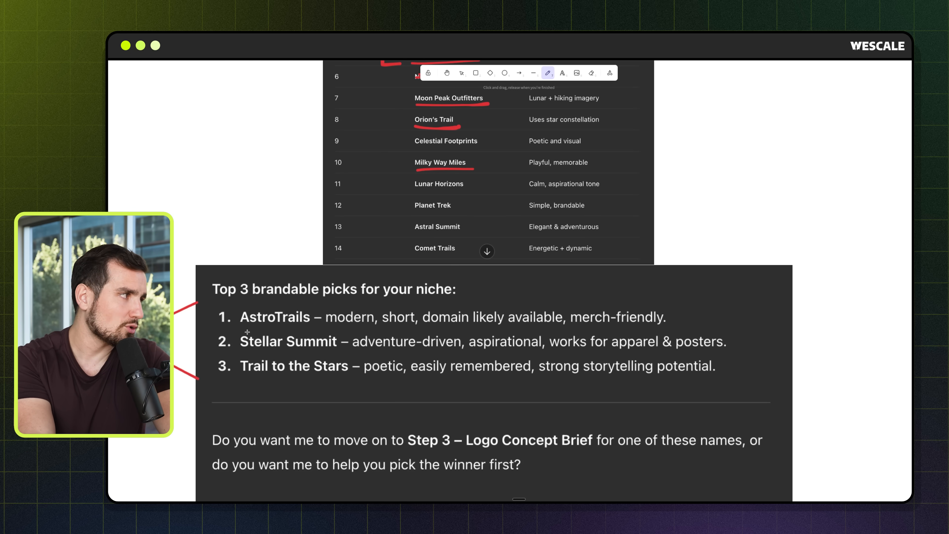
scroll("down", 3)
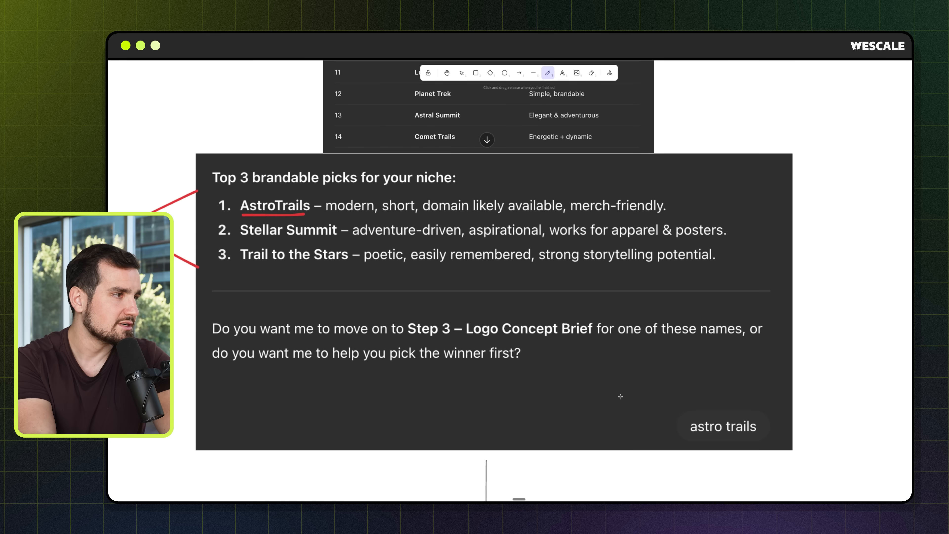
left_click_drag(806, 423, 871, 420)
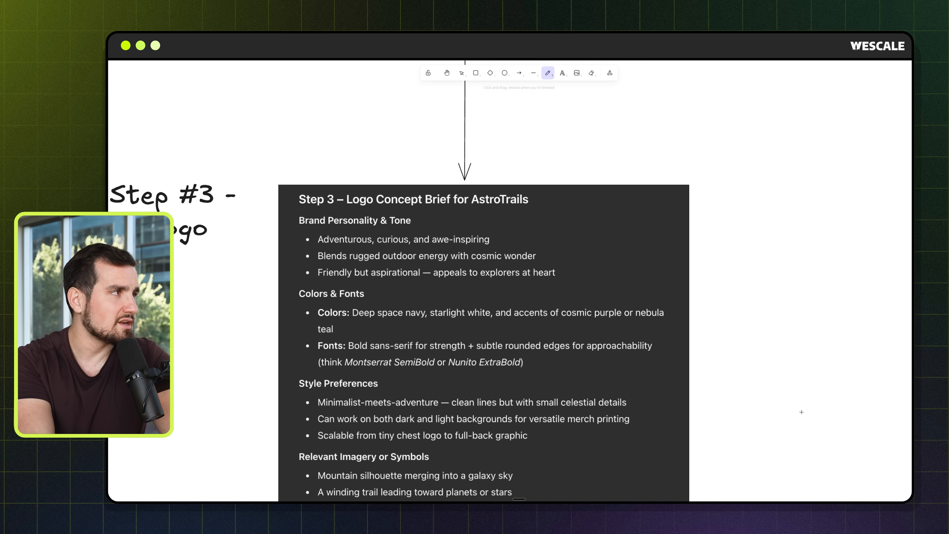
Scroll through the AstroTrails logo brief and draw a red arrow at the copy-ready logo prompt.
scroll("down", 3)
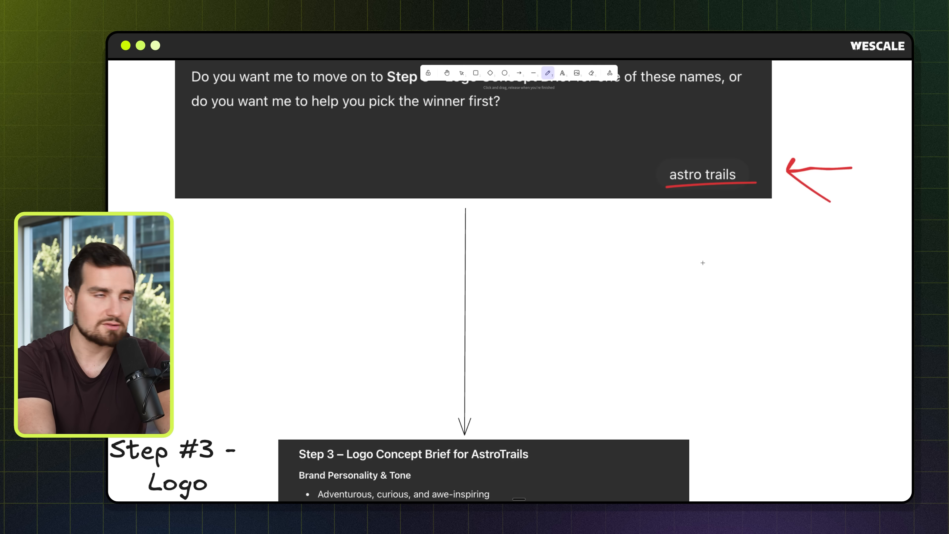
scroll("down", 3)
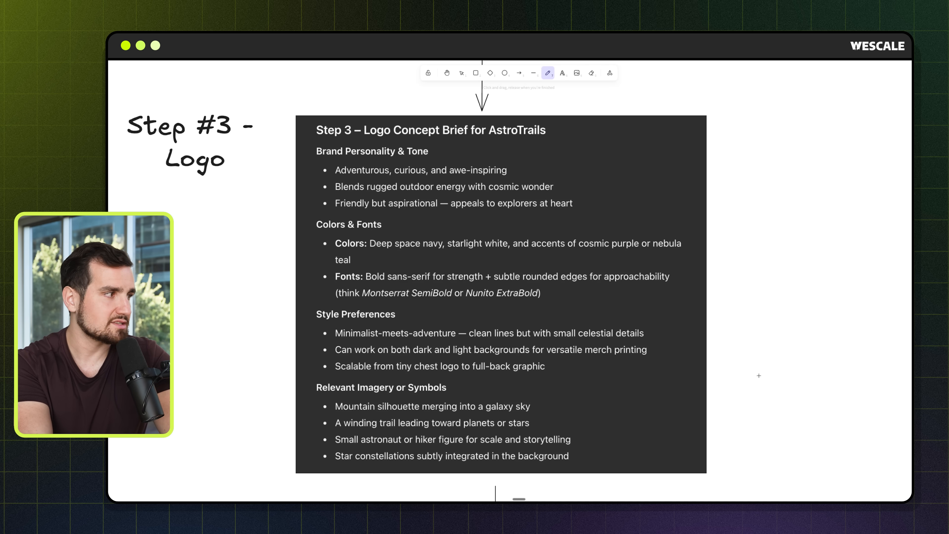
scroll("down", 3)
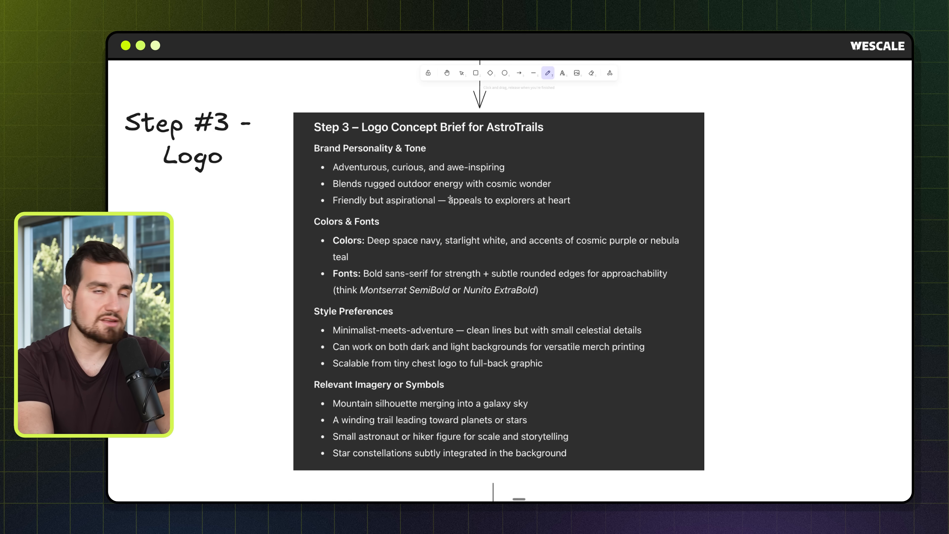
left_click_drag(616, 167, 456, 375)
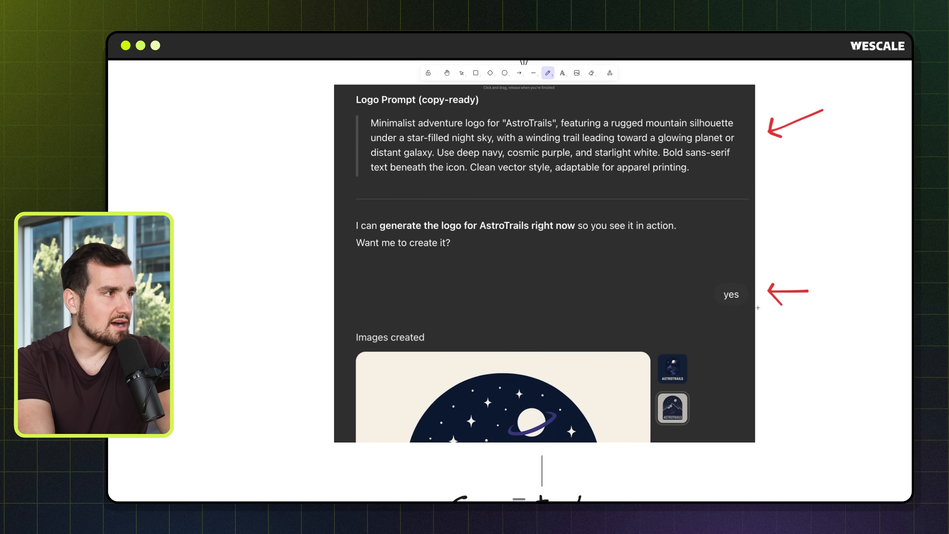
Sketch rough red layout lines to the right of the AstroTrails logo.
scroll("down", 3)
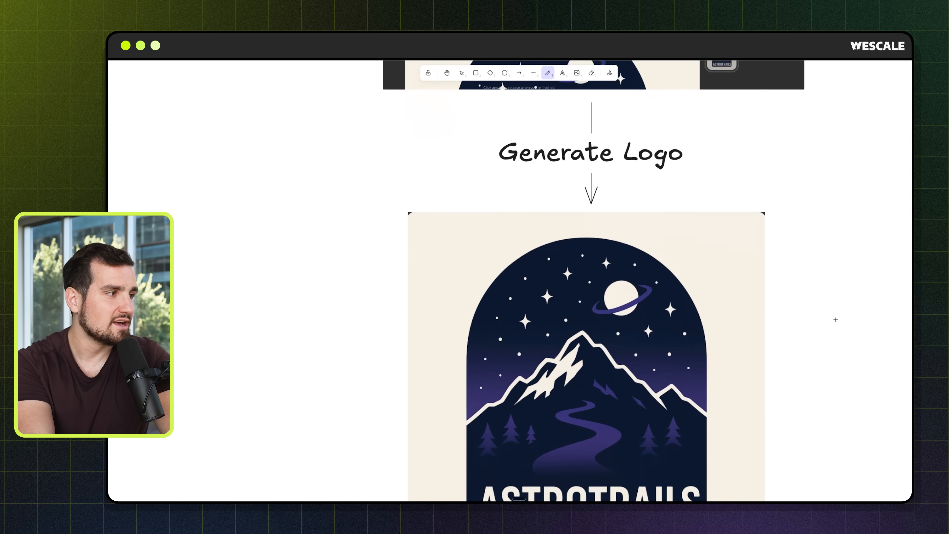
scroll("down", 3)
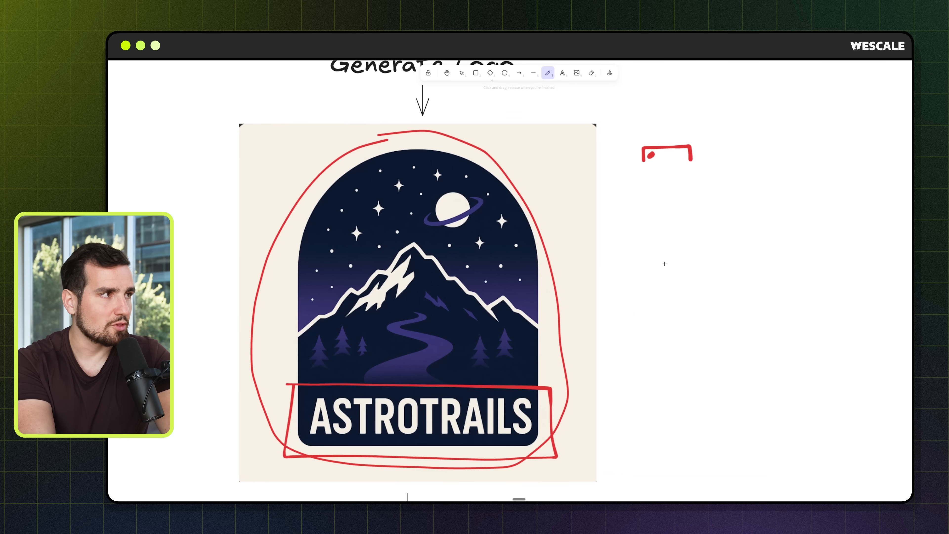
left_click_drag(624, 246, 818, 266)
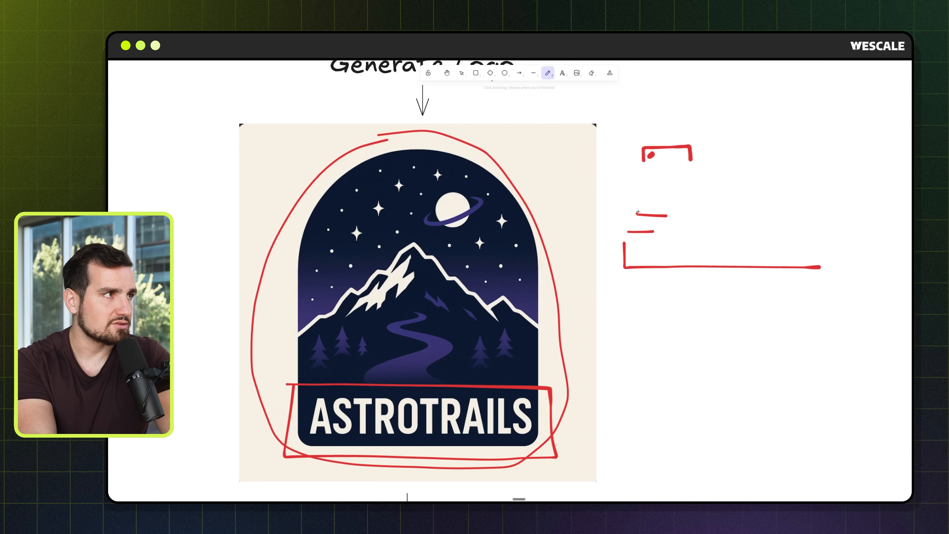
left_click_drag(626, 197, 671, 196)
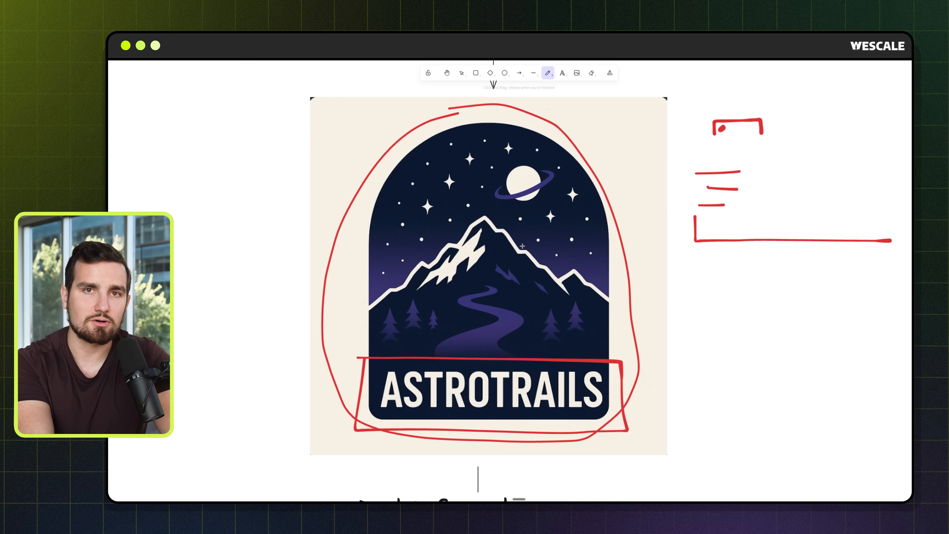
scroll("down", 3)
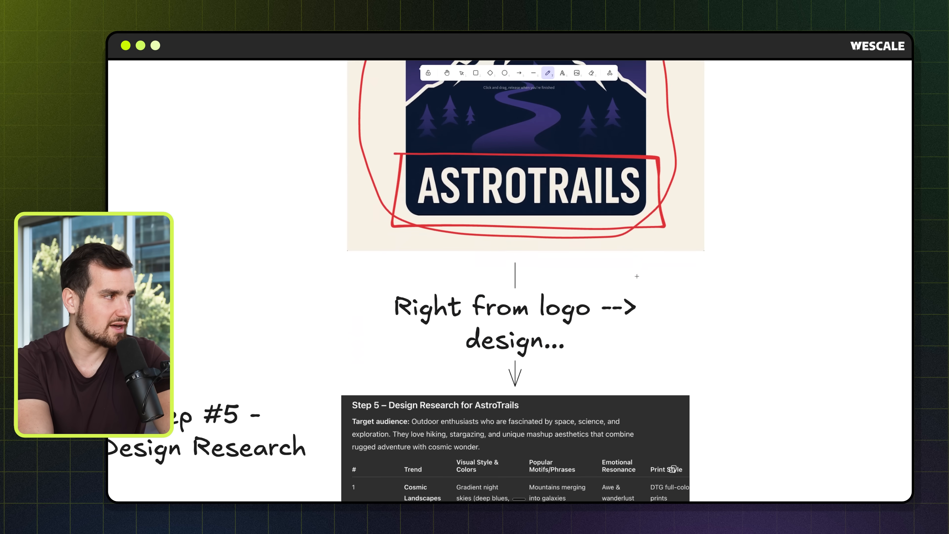
Underline the Popular Motifs/Phrases and Emotional Resonance column headers in red.
scroll("down", 3)
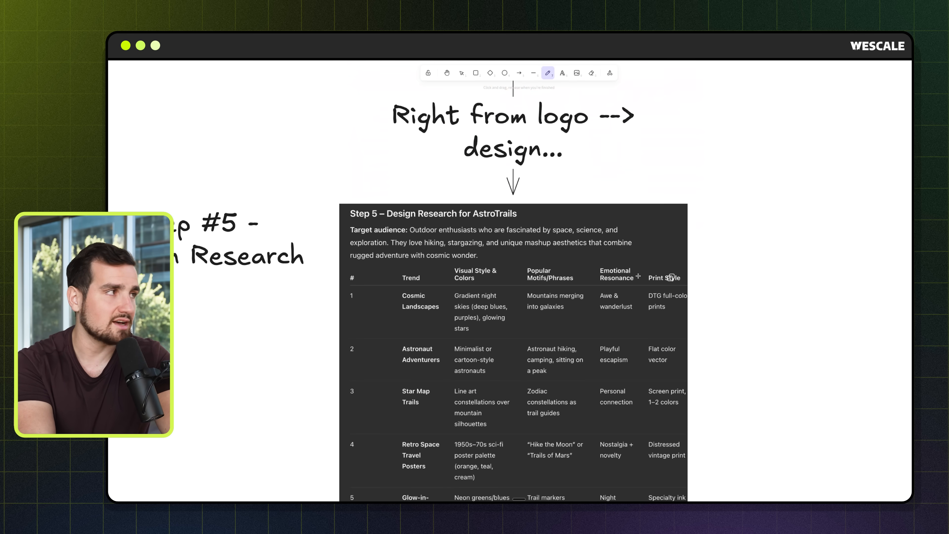
scroll("down", 3)
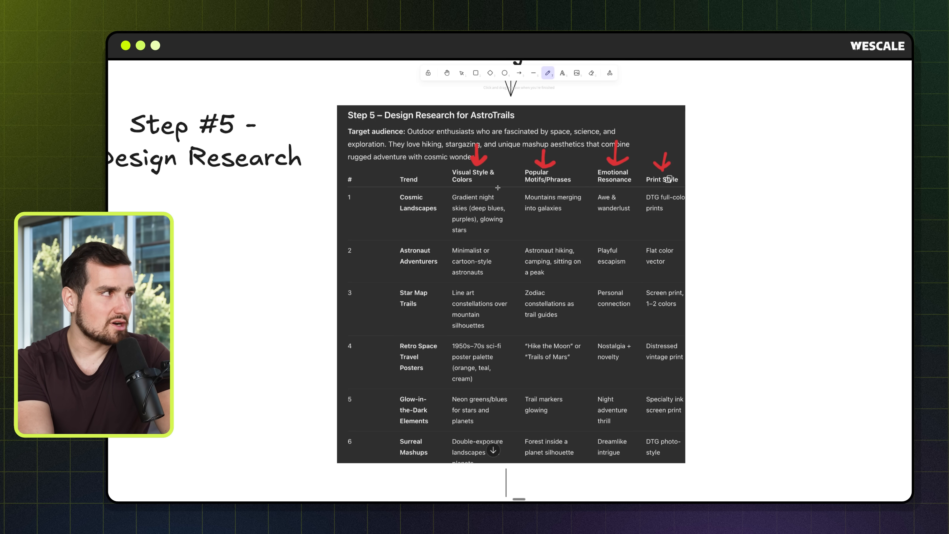
left_click_drag(501, 189, 587, 192)
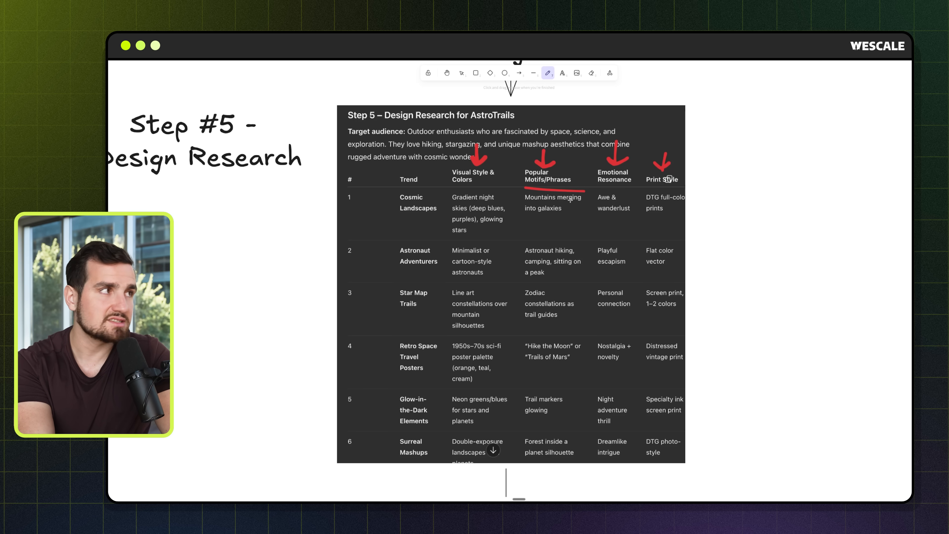
left_click_drag(584, 186, 633, 187)
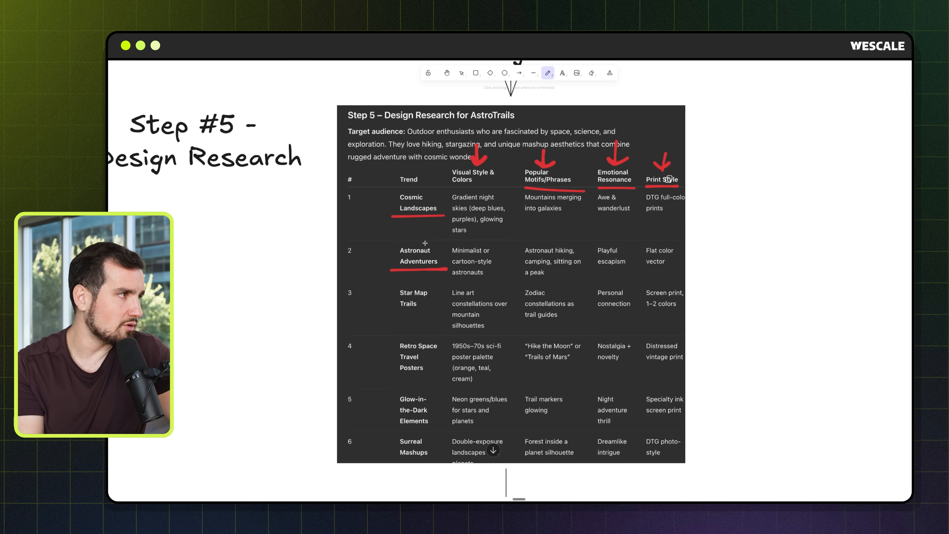
Underline Star Map Trails and cross out Retro Space Travel Posters and Glow-in-the-Dark Elements.
left_click_drag(394, 311, 431, 310)
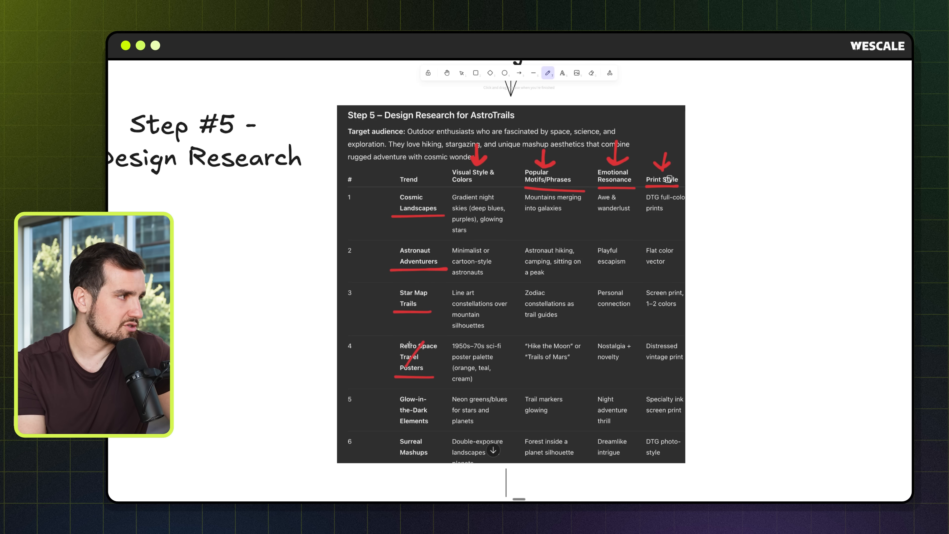
left_click_drag(413, 348, 420, 363)
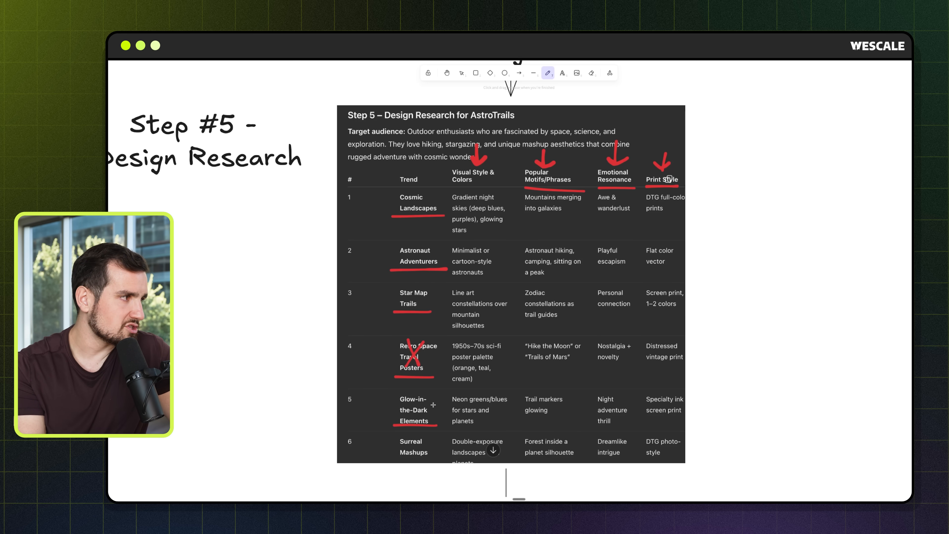
left_click_drag(411, 400, 424, 420)
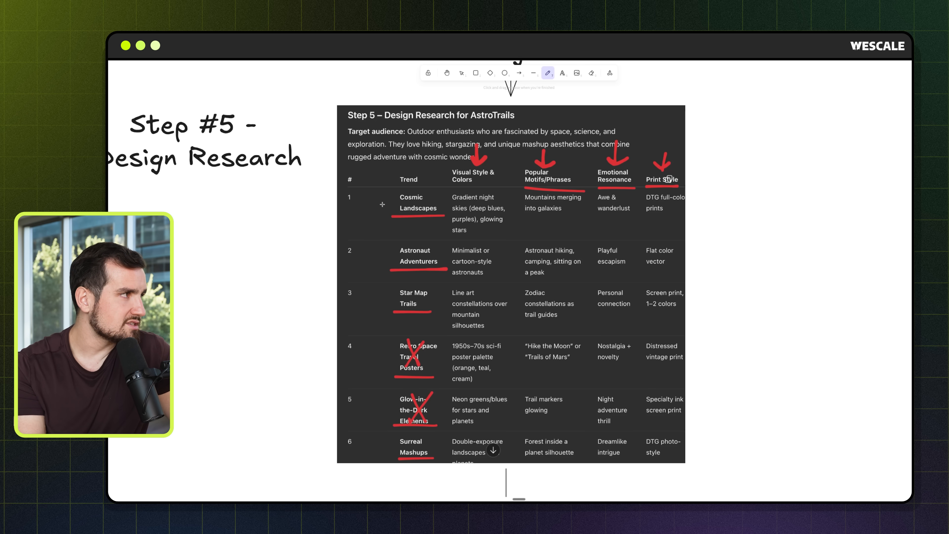
Draw short red dashes beside prompts 1 and 2 in the Step 6 t-shirt prompts table.
scroll("down", 3)
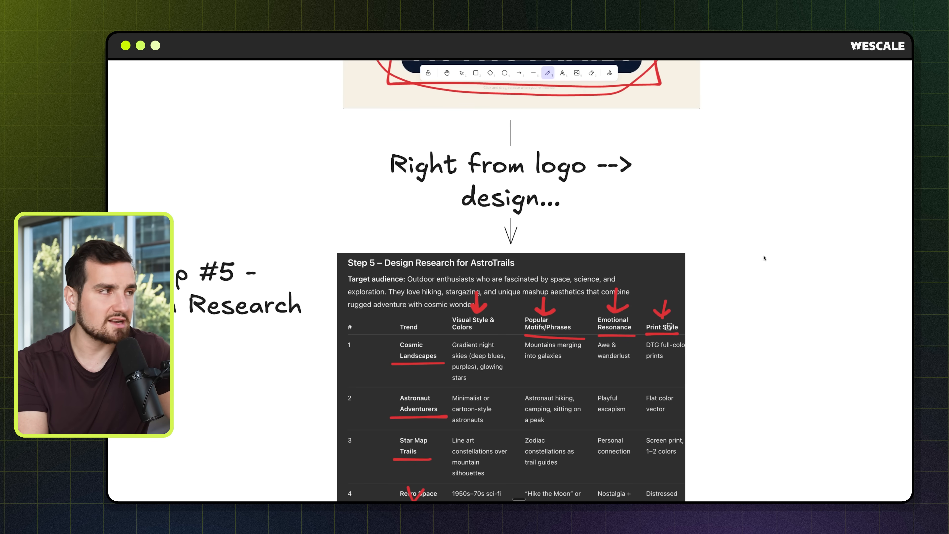
scroll("down", 3)
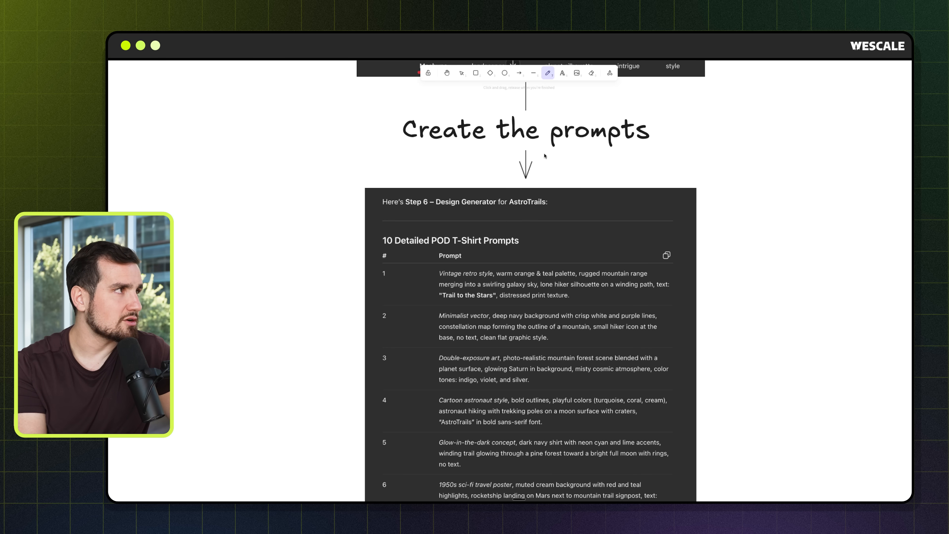
scroll("down", 3)
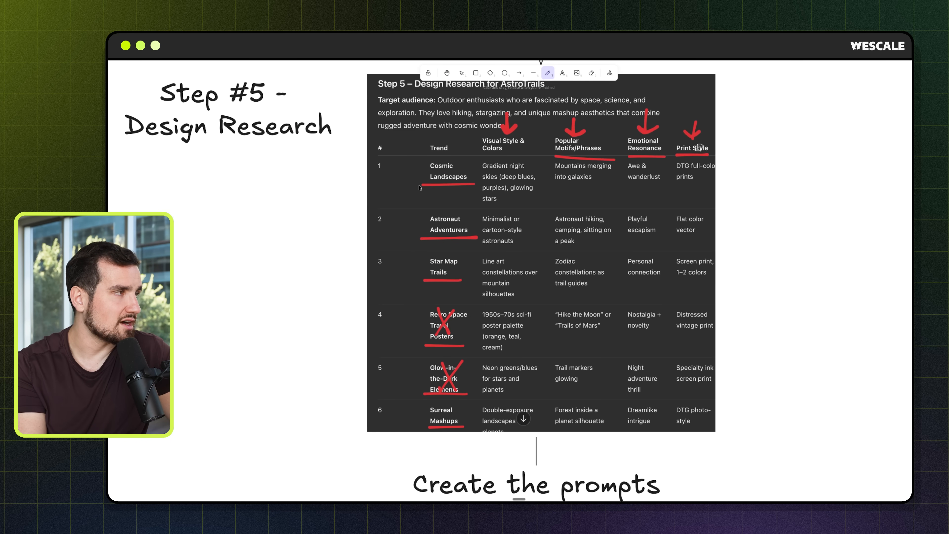
left_click_drag(419, 187, 413, 167)
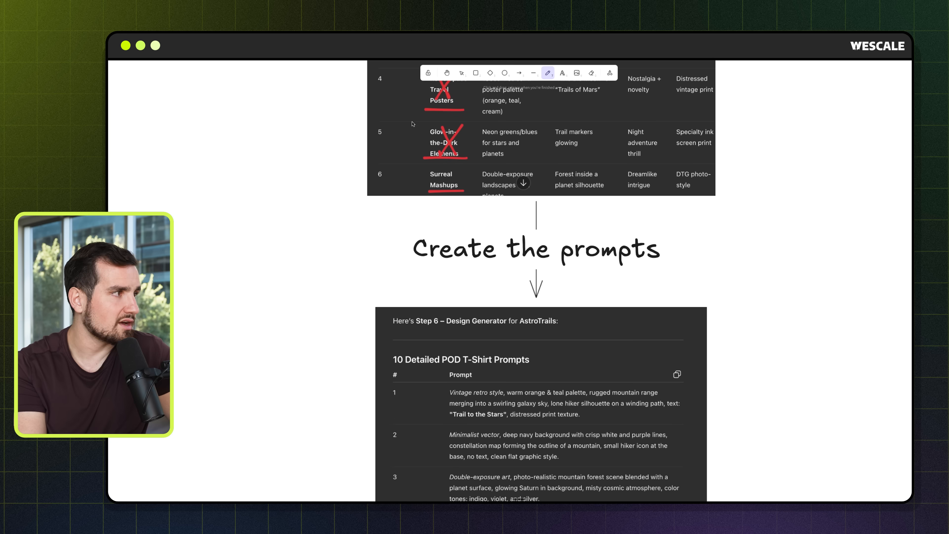
scroll("down", 3)
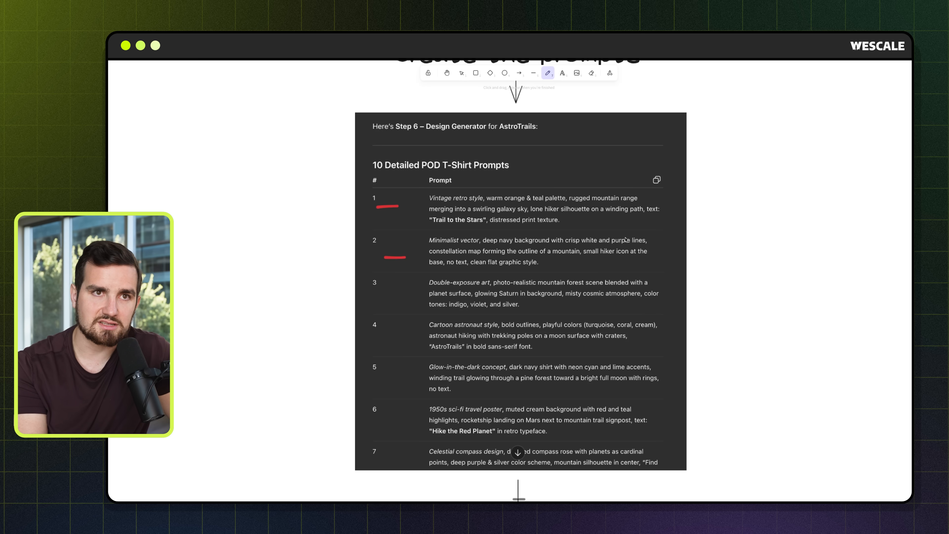
scroll("down", 3)
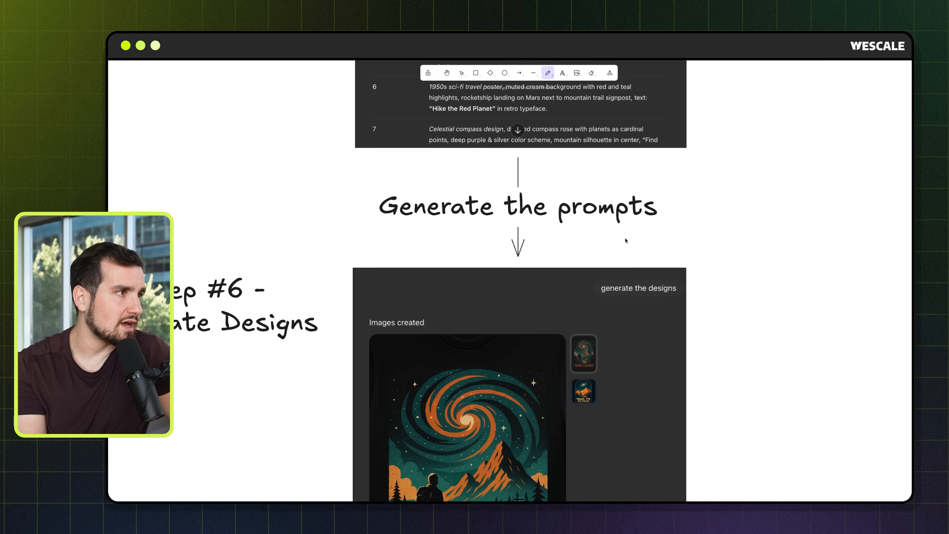
scroll("down", 3)
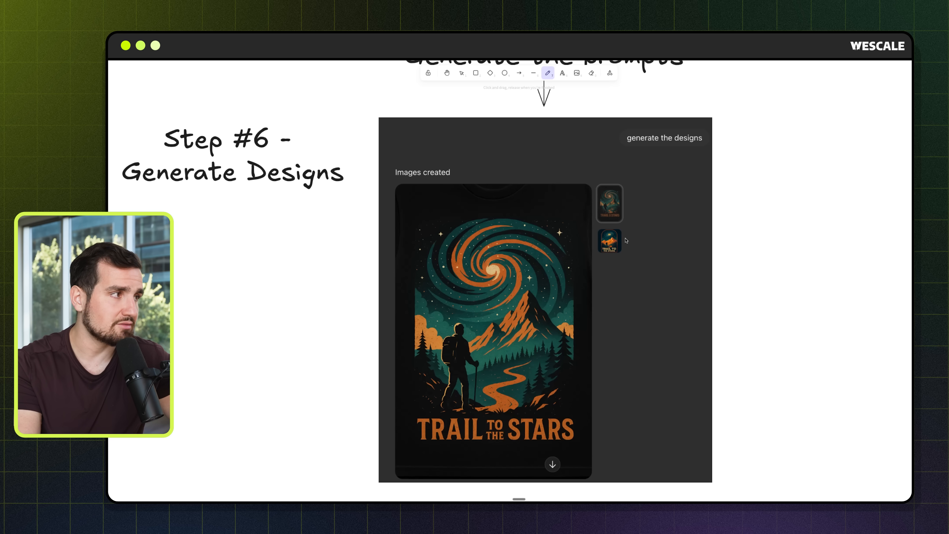
scroll("down", 3)
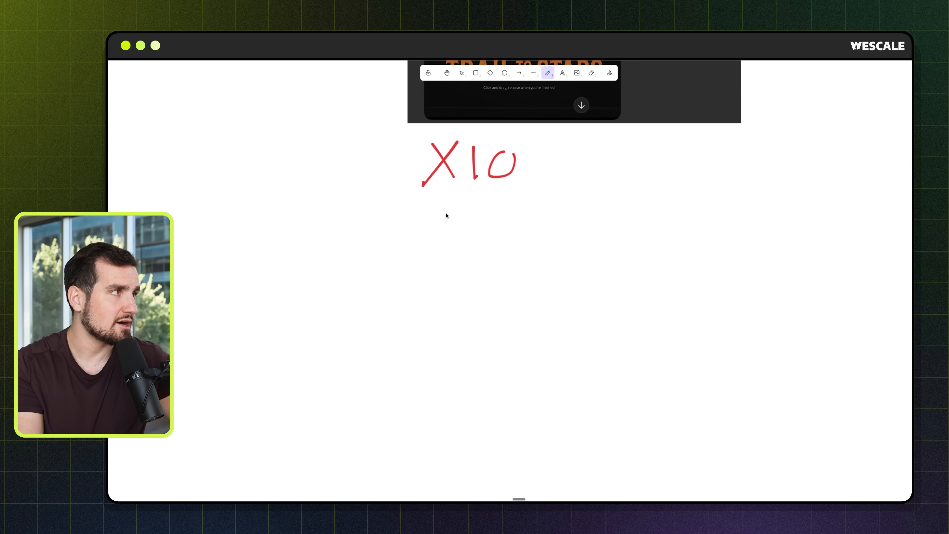
mouse_move(348, 220)
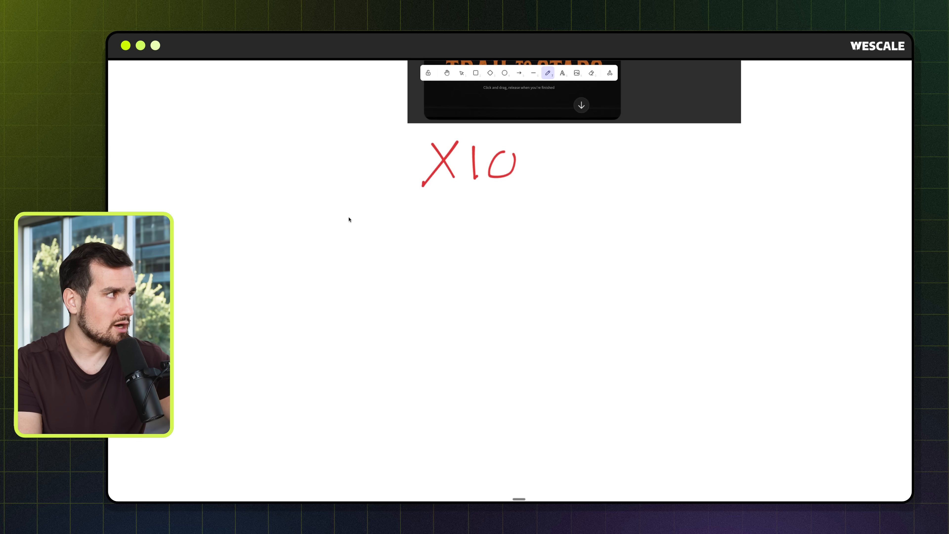
Handwrite a ticked 3, a barred 2 and a 5 in red below X10.
left_click_drag(339, 209, 350, 248)
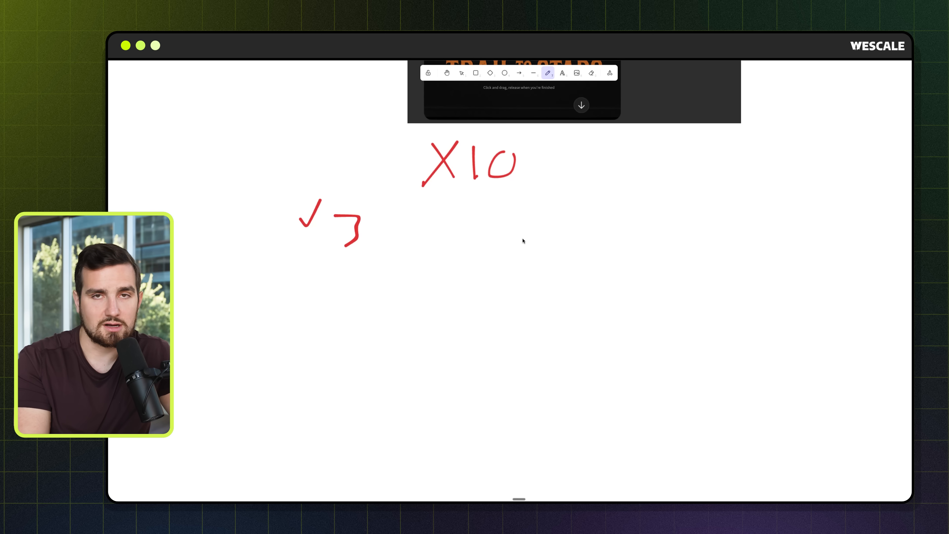
mouse_move(515, 244)
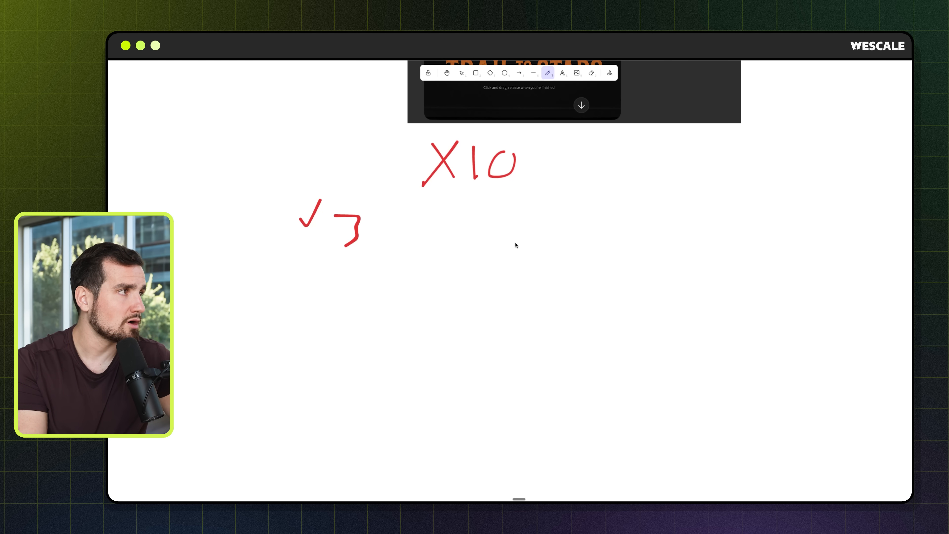
left_click_drag(466, 212, 460, 236)
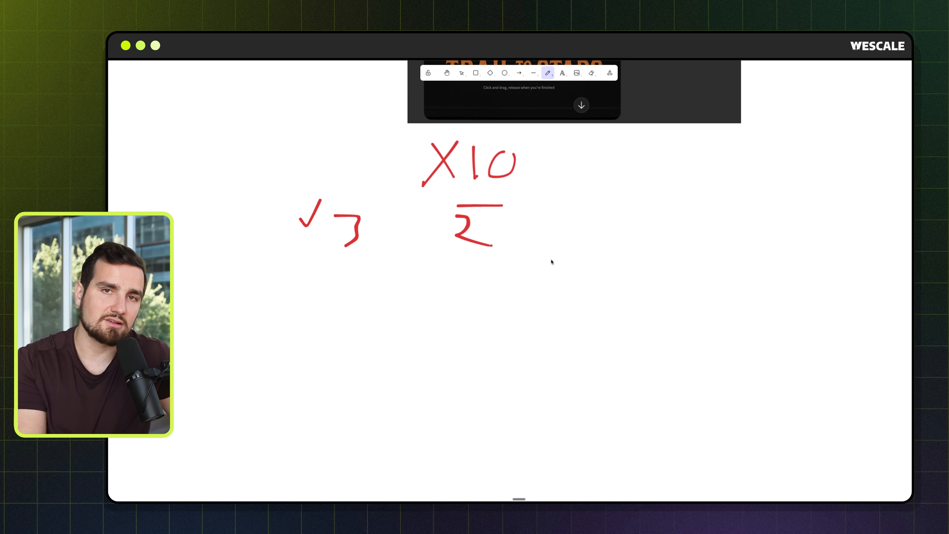
left_click_drag(560, 217, 581, 236)
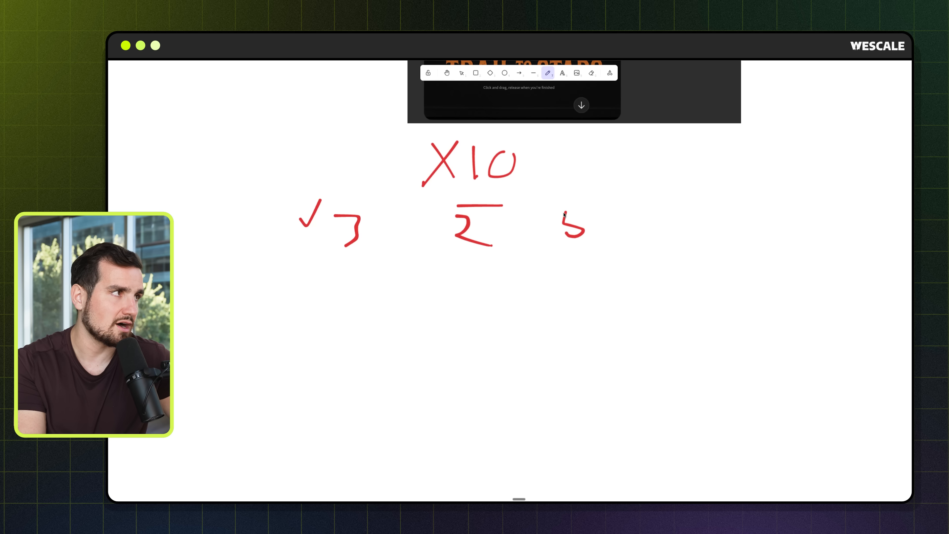
left_click_drag(563, 182, 602, 208)
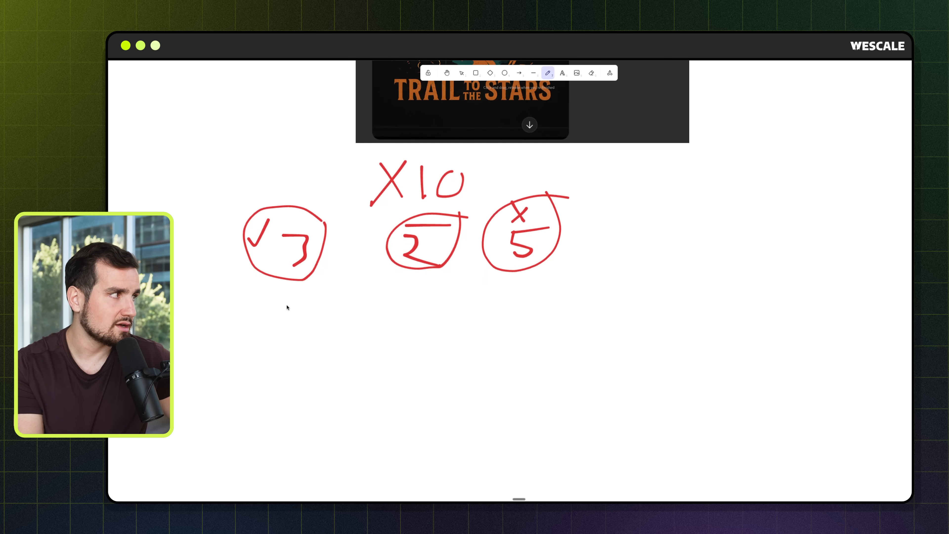
Write = 4 under the circled 3 and a curved red arrow looping back up on the right.
left_click_drag(272, 305, 278, 336)
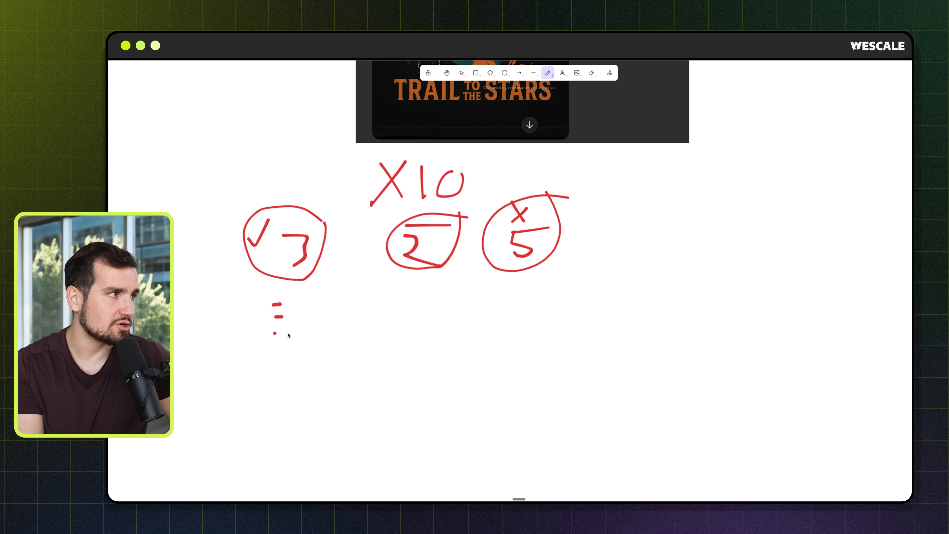
left_click_drag(273, 324, 293, 323)
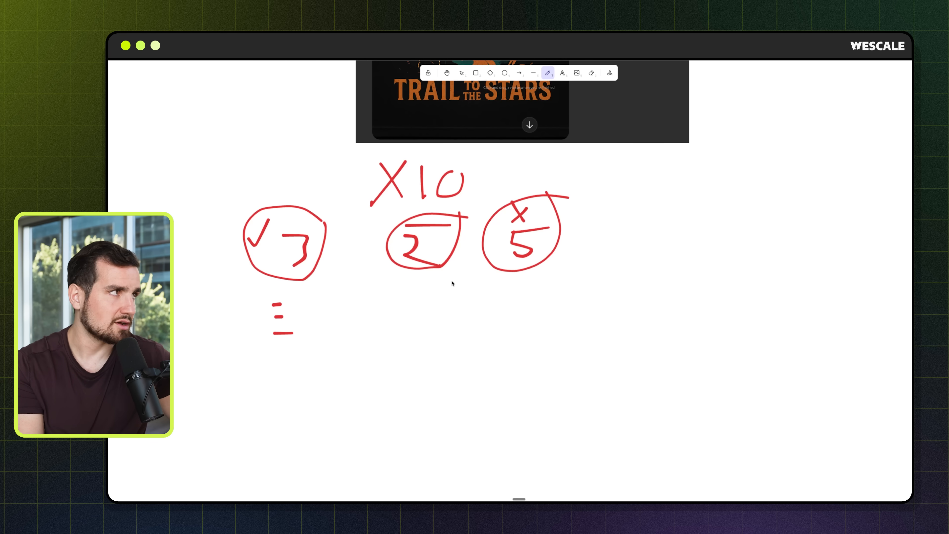
mouse_move(571, 321)
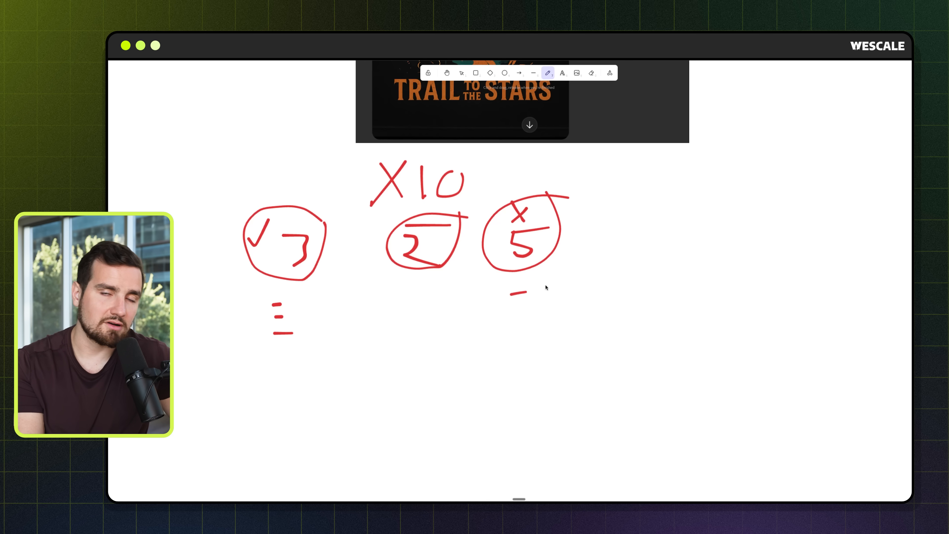
mouse_move(568, 282)
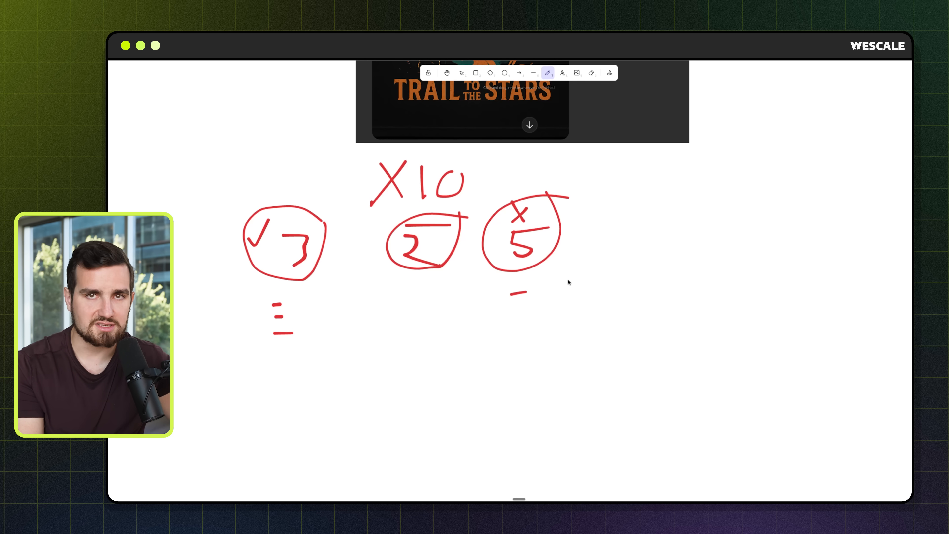
mouse_move(574, 286)
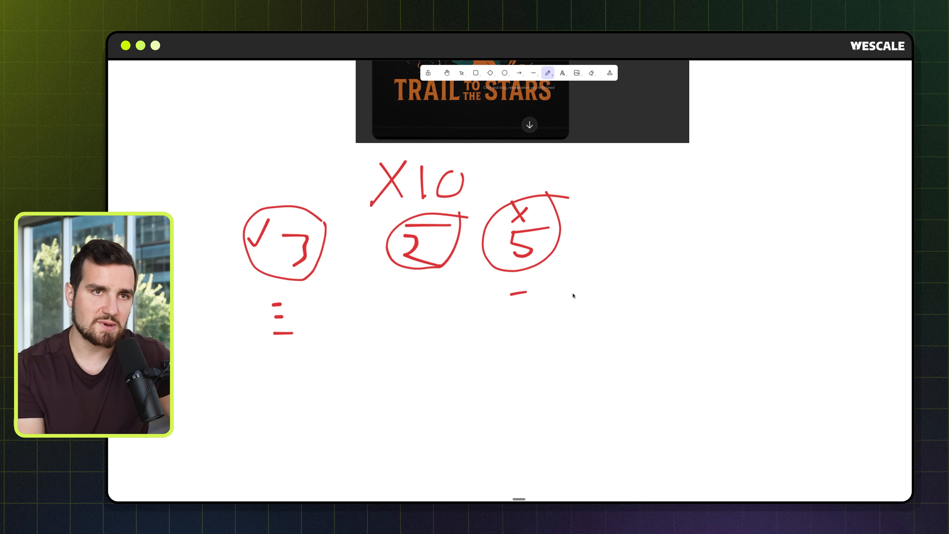
mouse_move(575, 301)
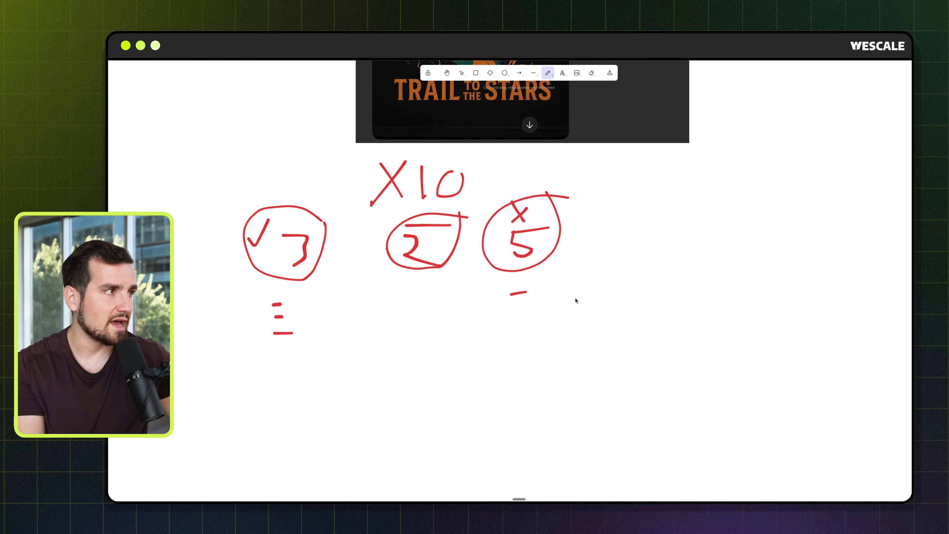
mouse_move(551, 280)
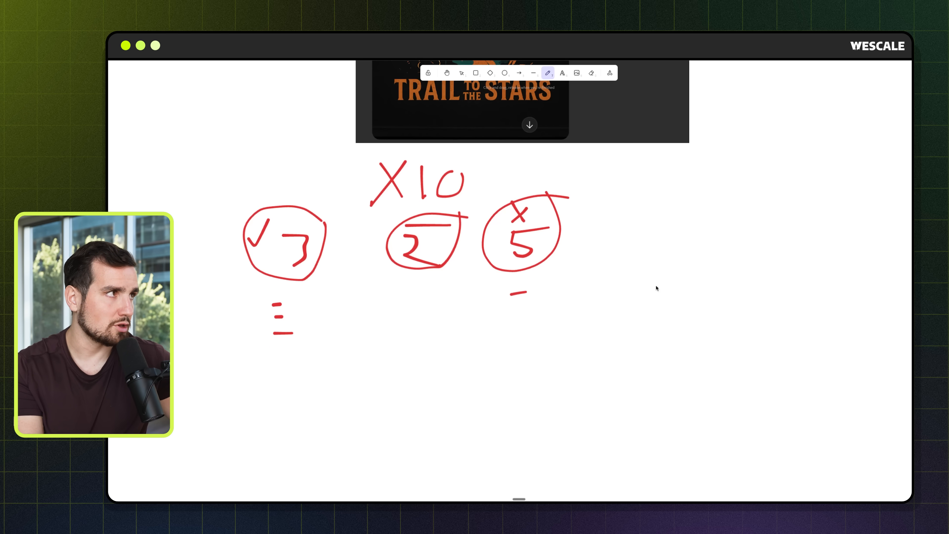
left_click_drag(611, 260, 596, 164)
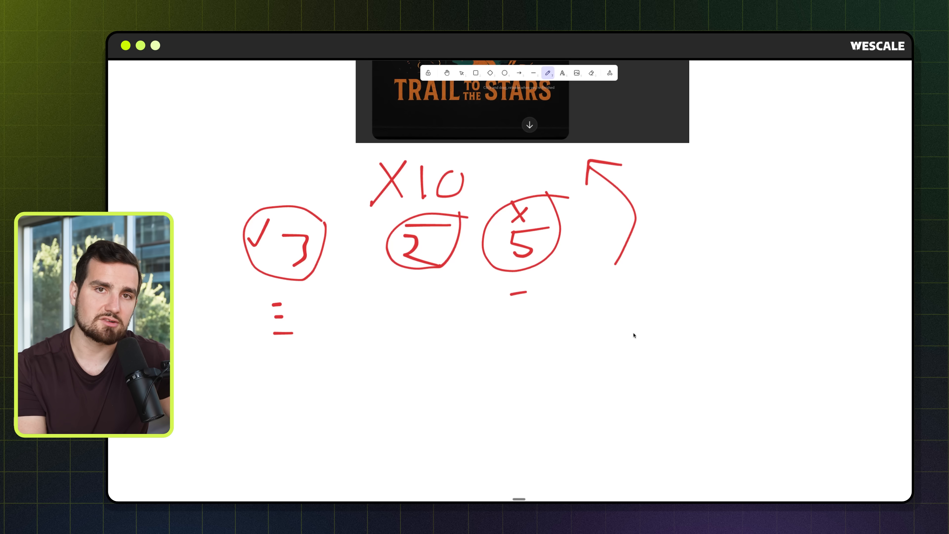
mouse_move(481, 282)
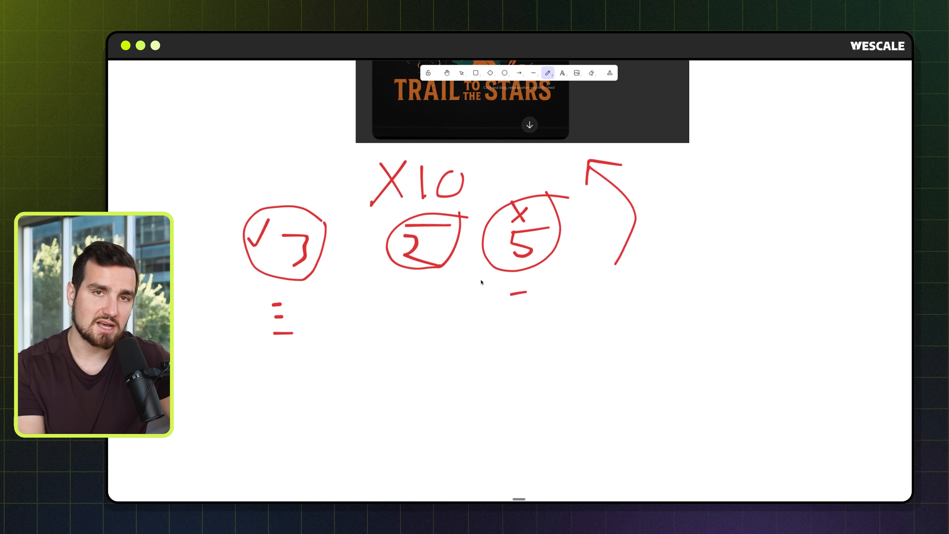
mouse_move(426, 399)
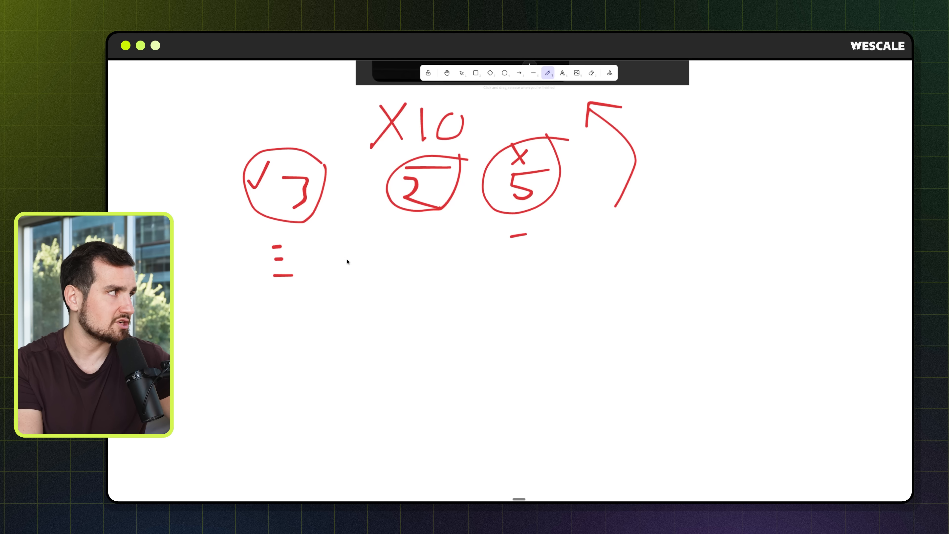
left_click_drag(309, 236, 324, 261)
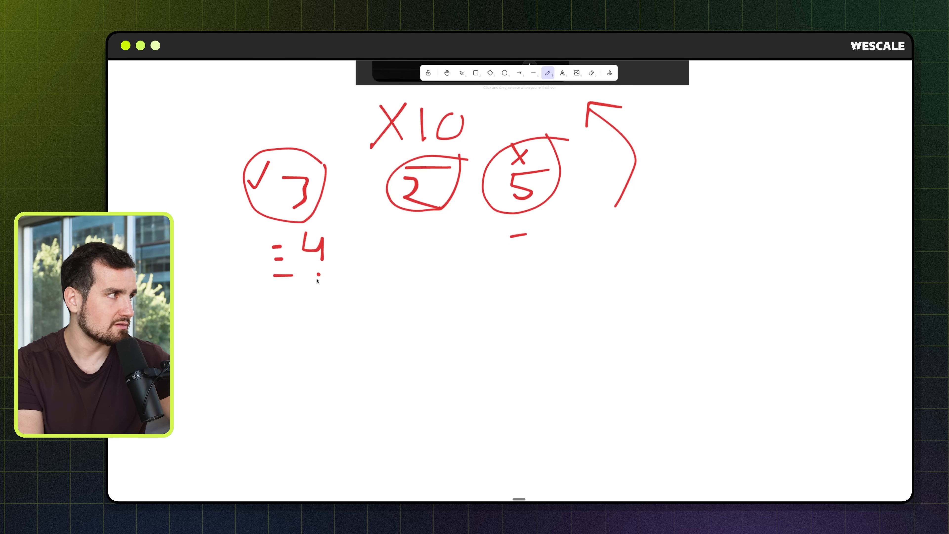